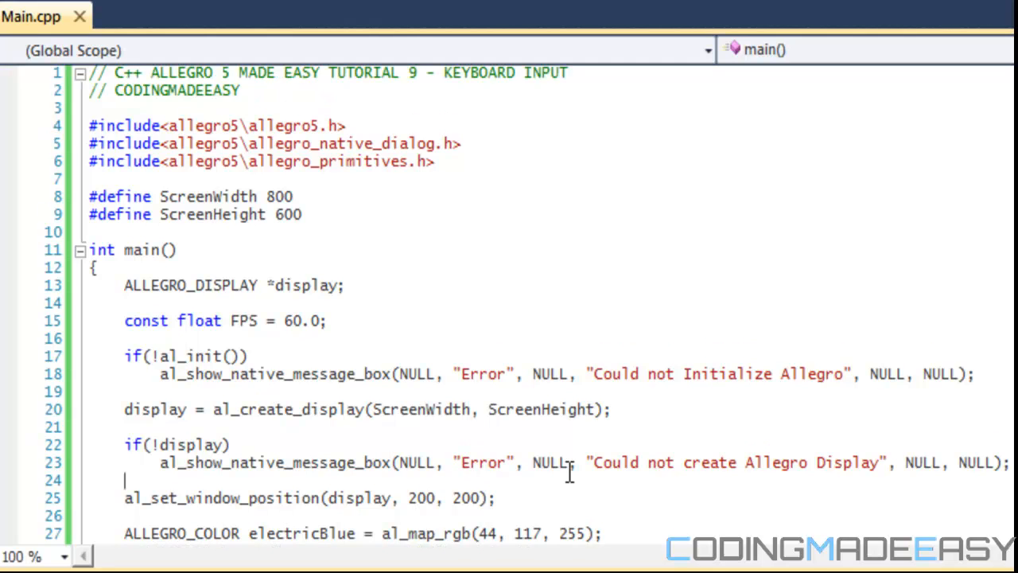
# - Review the three colour variable declarations in Main.cpp
pyautogui.scroll(-3)
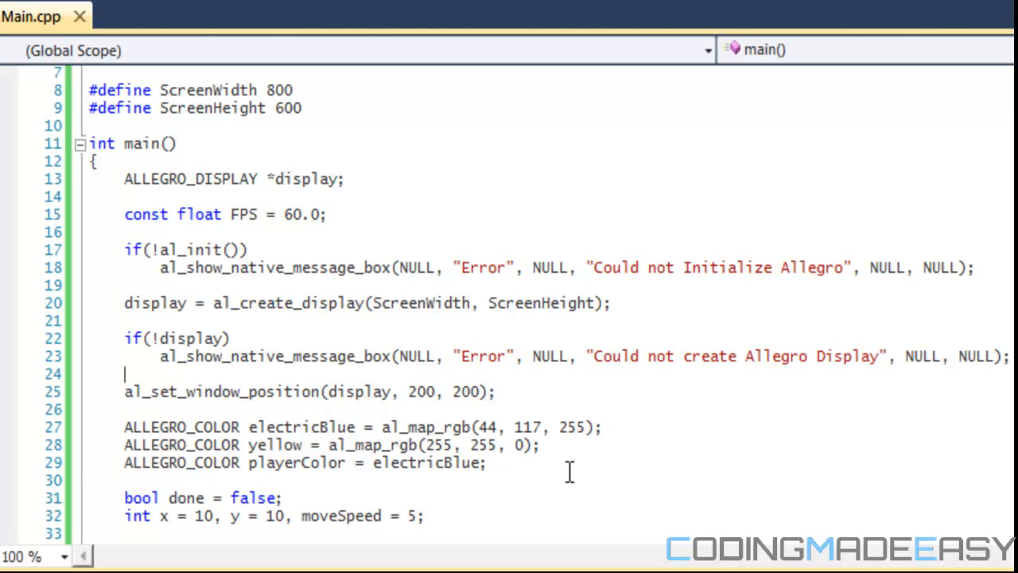
pyautogui.click(494, 445)
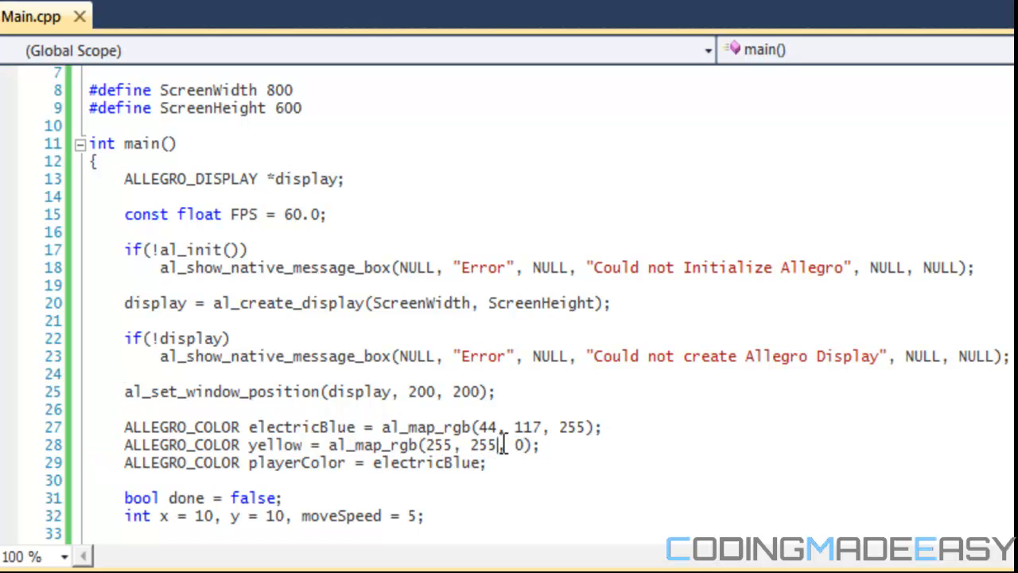
pyautogui.scroll(-3)
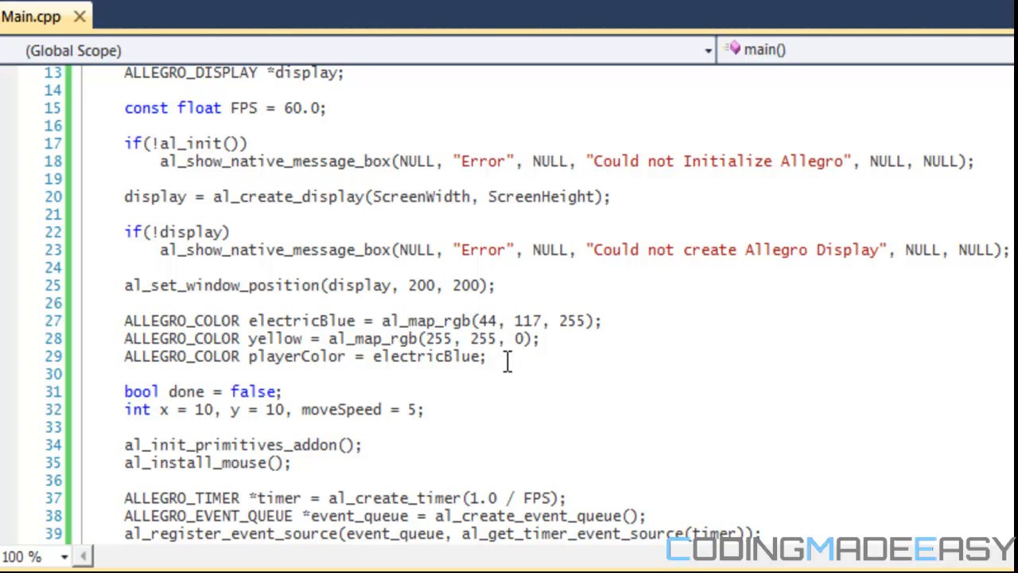
pyautogui.moveTo(507, 360); pyautogui.dragTo(209, 284)
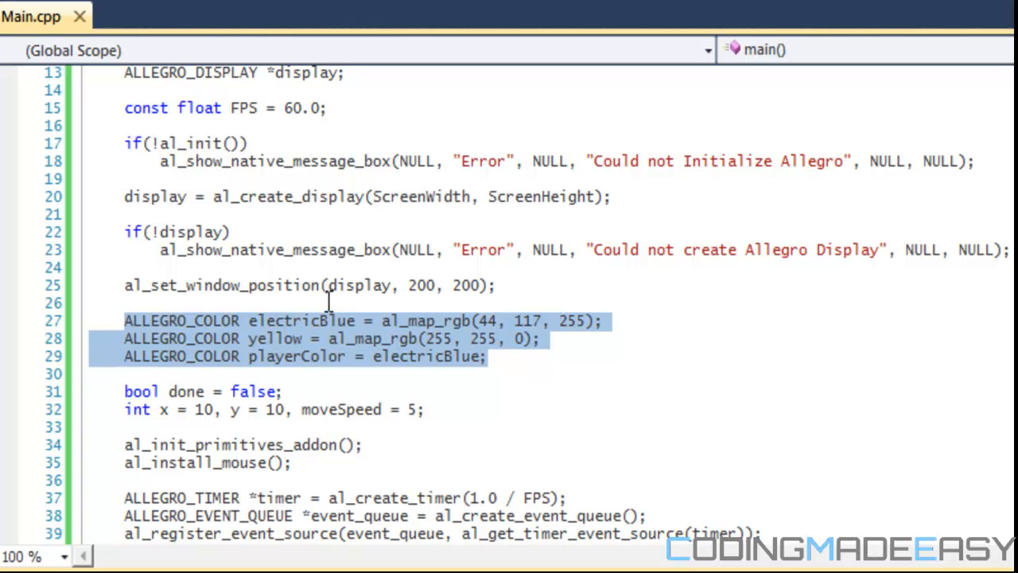
pyautogui.click(267, 320)
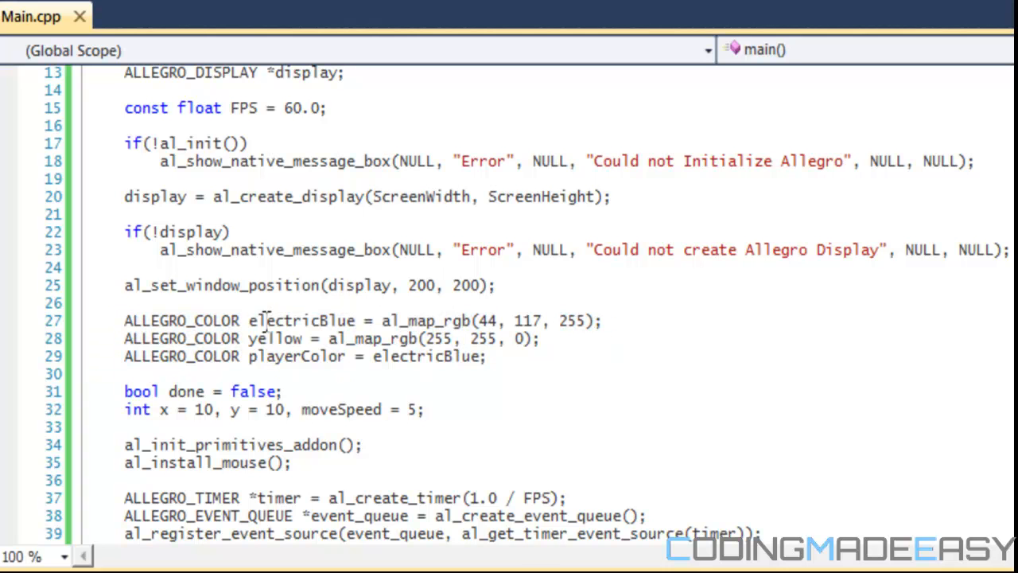
pyautogui.moveTo(288, 348)
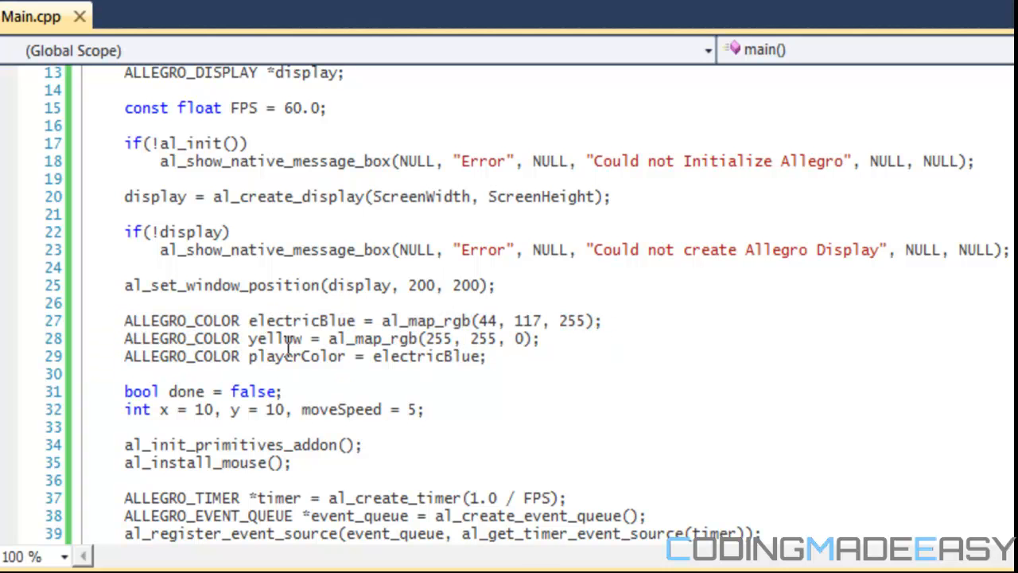
pyautogui.moveTo(326, 356)
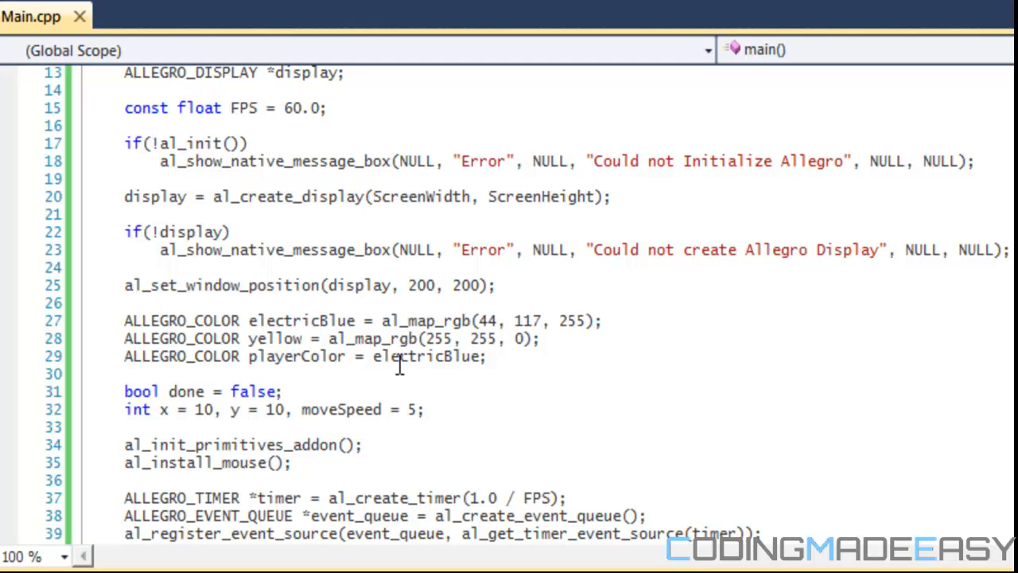
pyautogui.moveTo(336, 400)
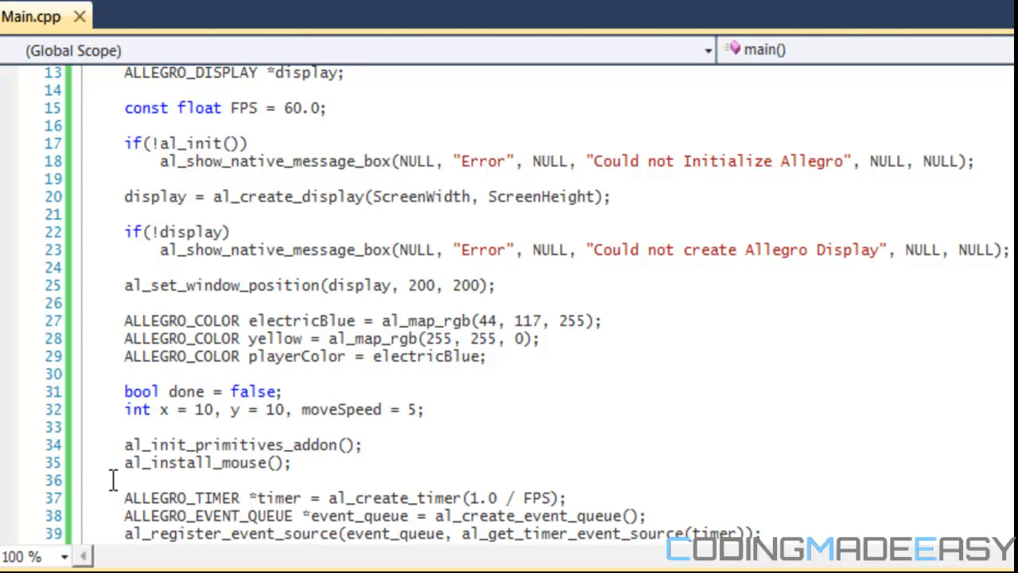
# - Check the mouse event source call, then comment out al_hide_mouse_cursor(display) on line 43
pyautogui.scroll(-3)
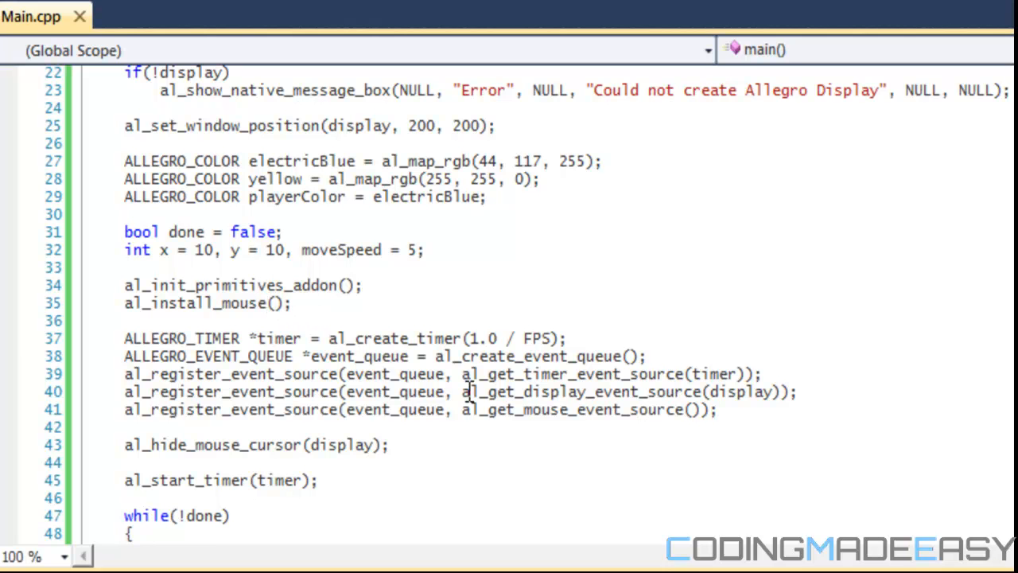
pyautogui.moveTo(513, 391)
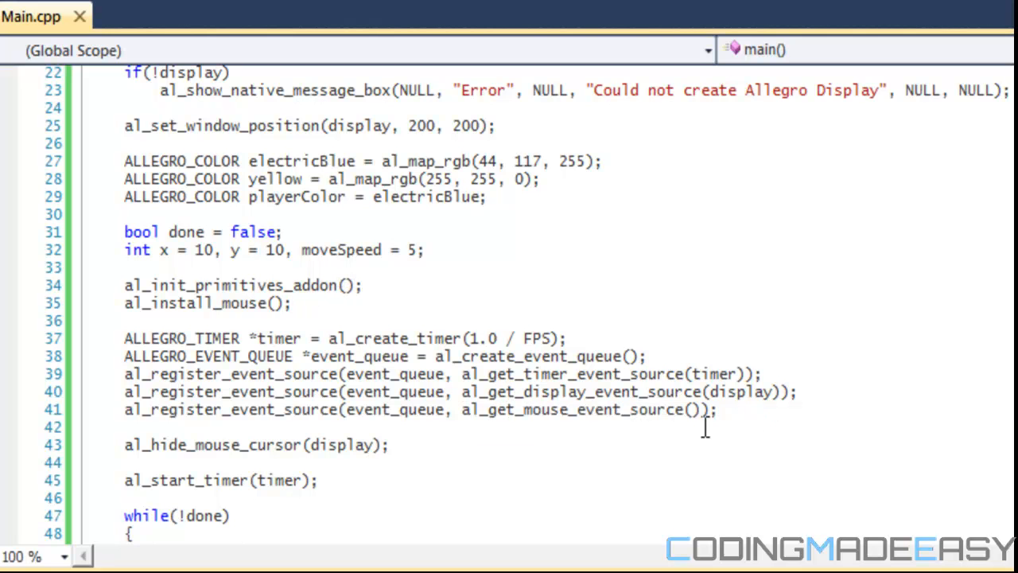
pyautogui.moveTo(611, 391)
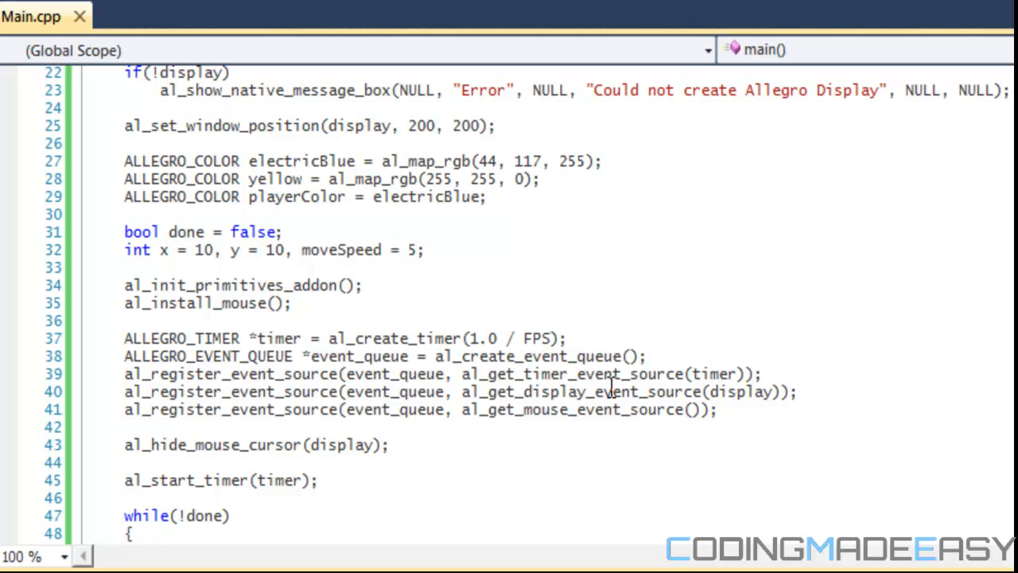
pyautogui.moveTo(610, 390)
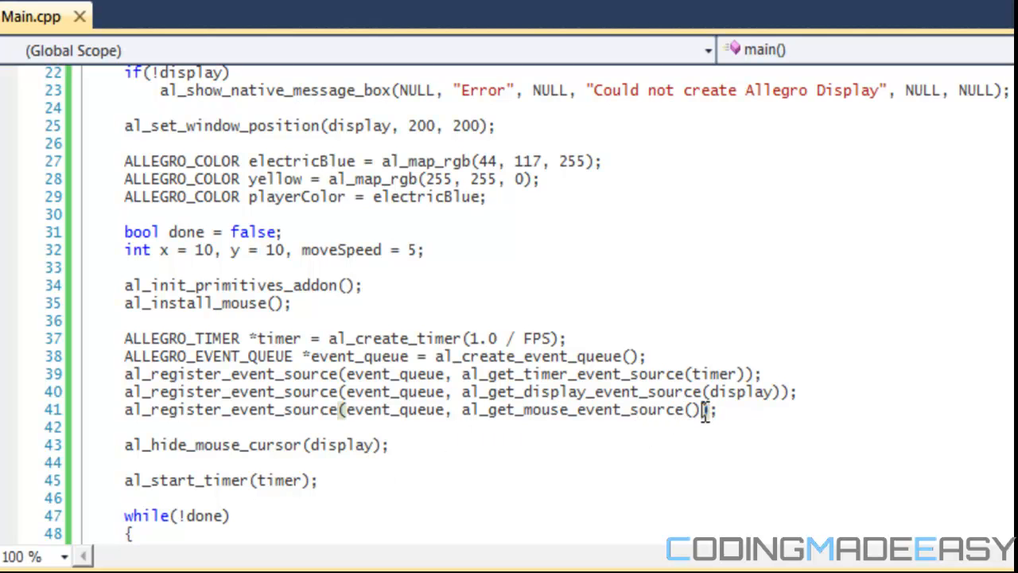
pyautogui.doubleClick(578, 409)
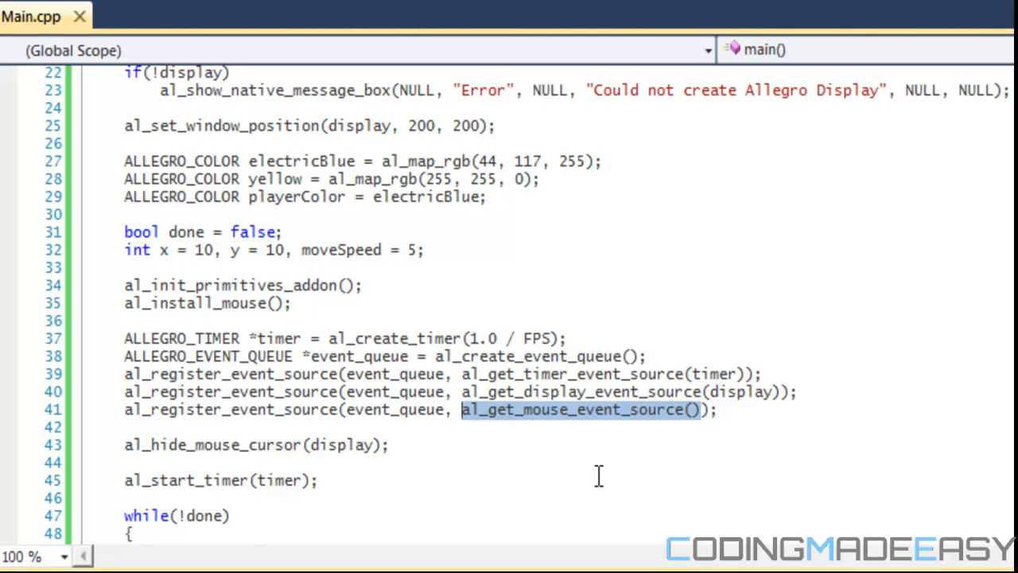
pyautogui.scroll(-3)
pyautogui.write('//')
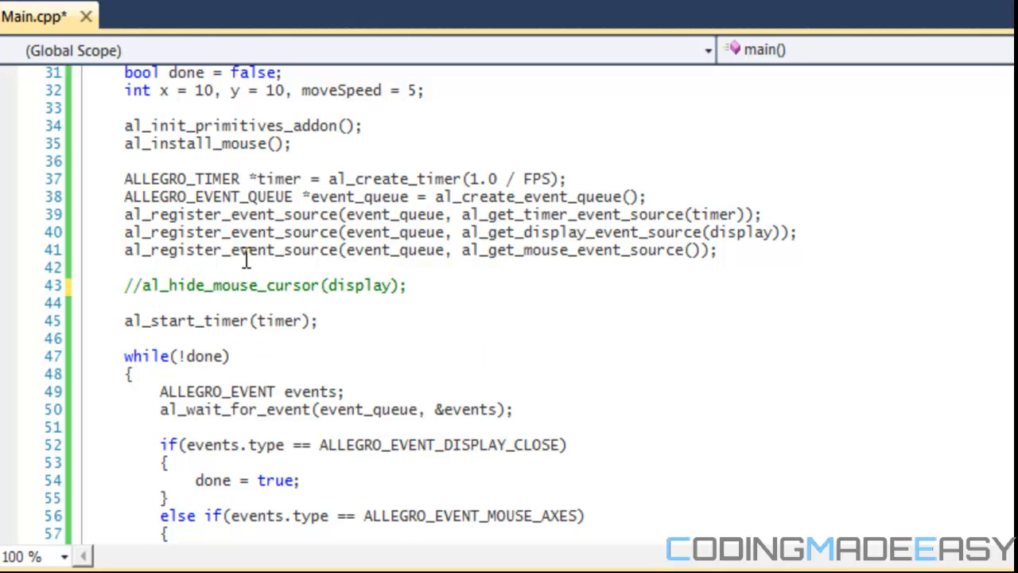
pyautogui.scroll(-3)
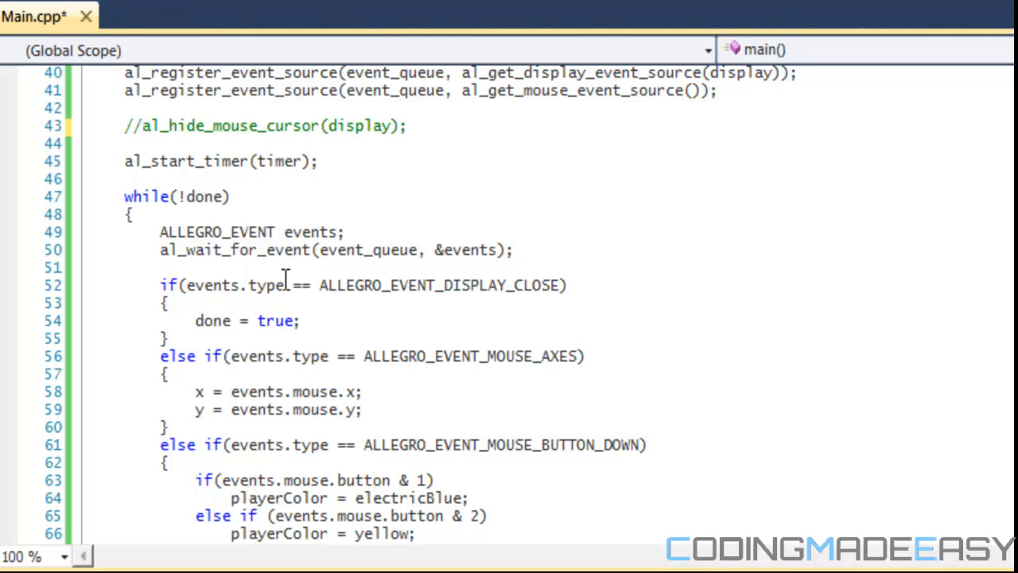
pyautogui.scroll(-3)
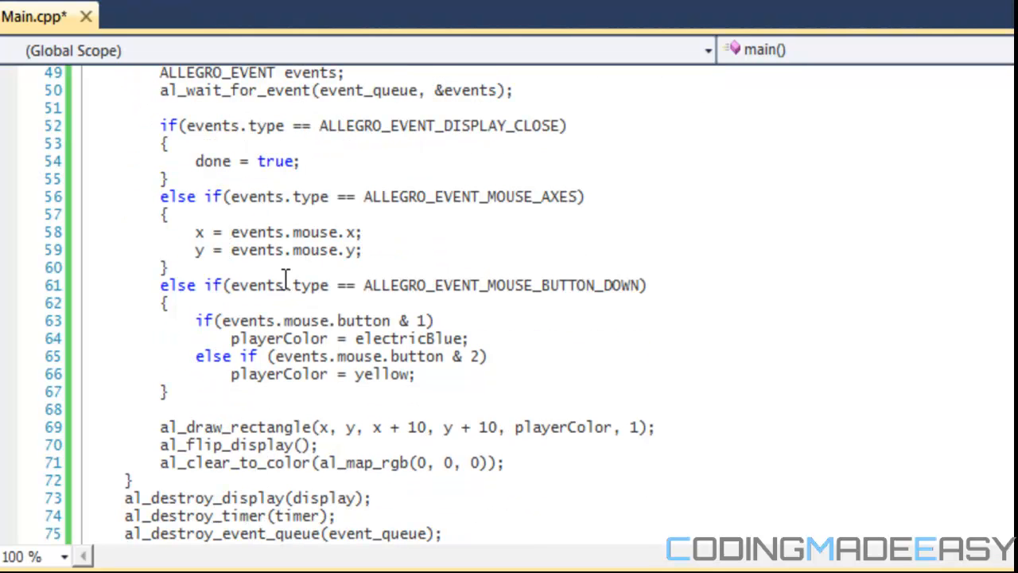
pyautogui.moveTo(346, 250)
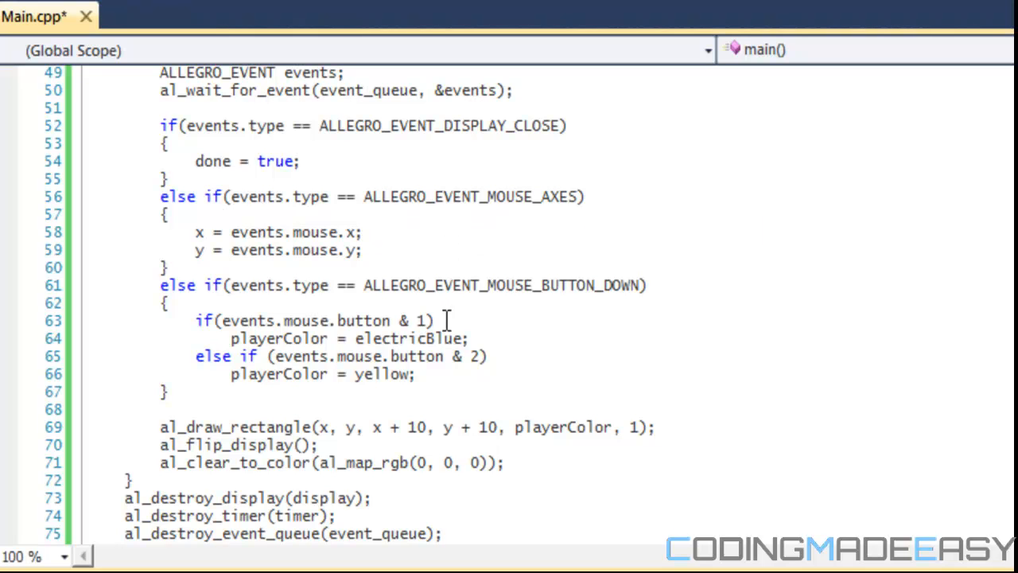
pyautogui.moveTo(453, 374)
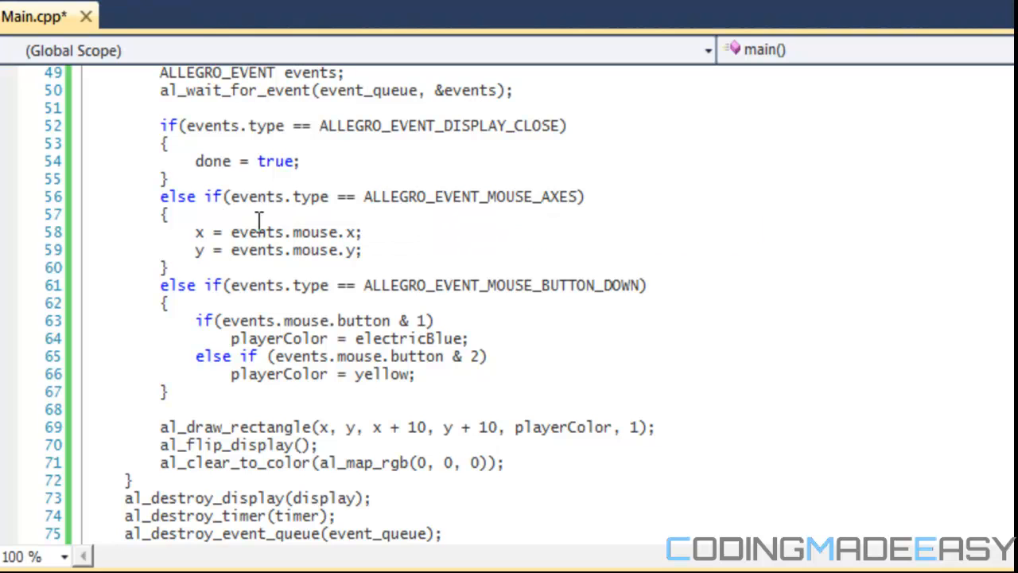
pyautogui.moveTo(158, 195)
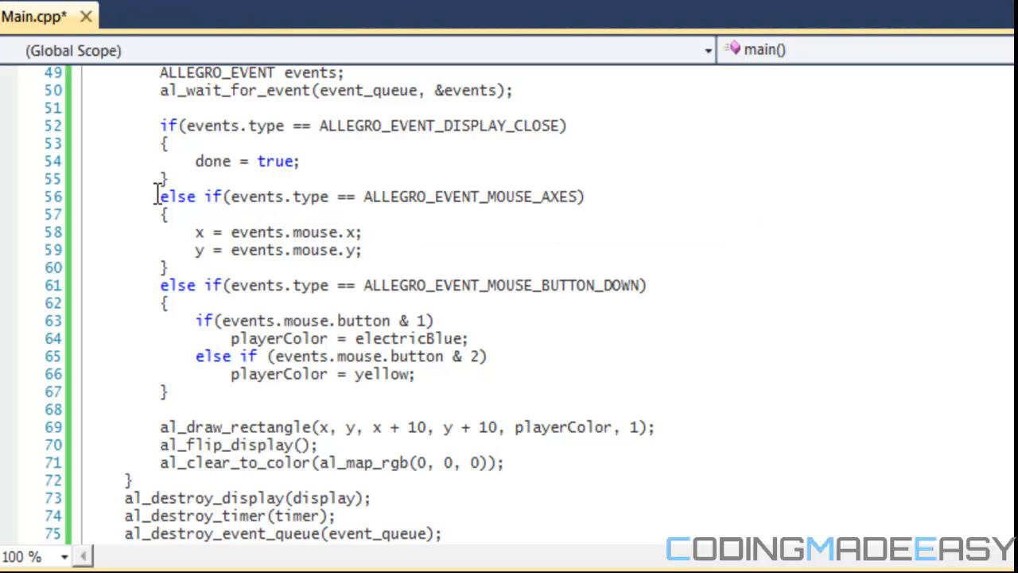
pyautogui.moveTo(409, 217)
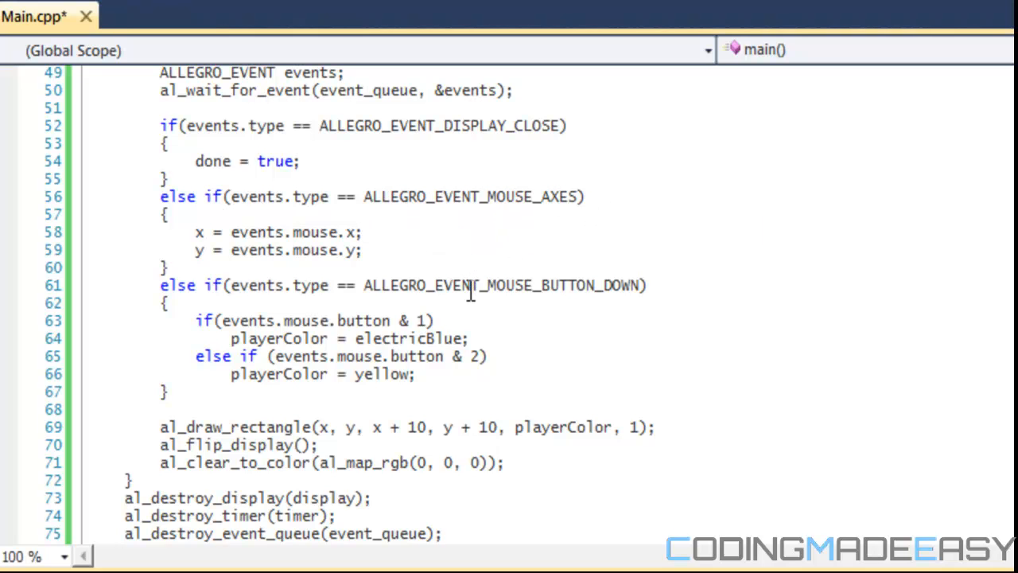
pyautogui.moveTo(422, 231)
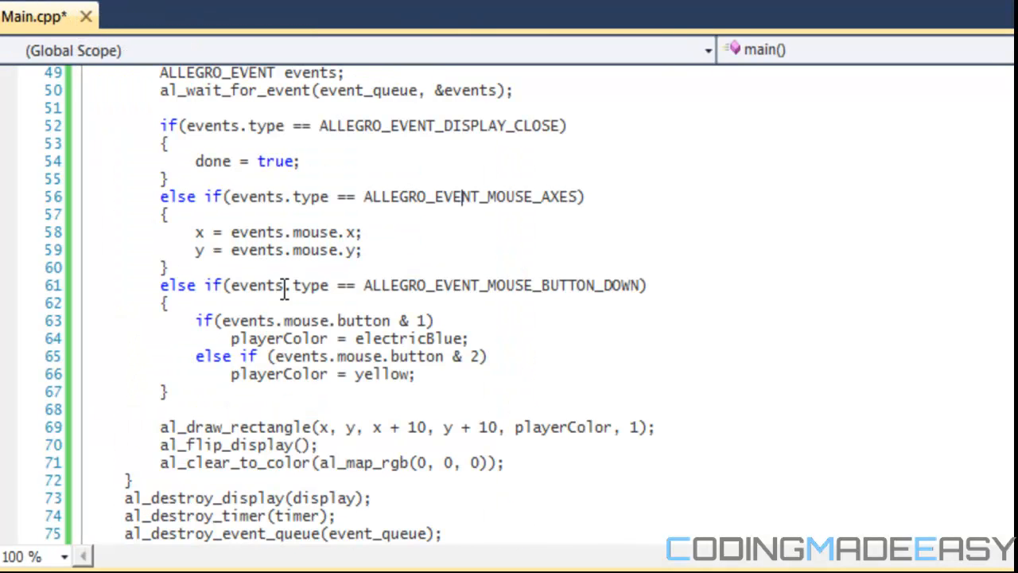
pyautogui.moveTo(608, 331)
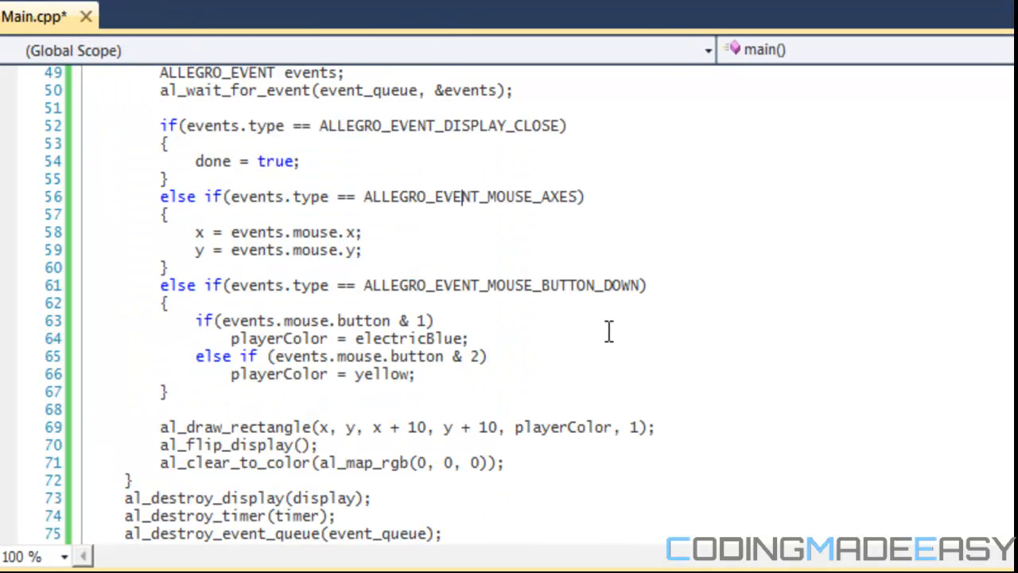
pyautogui.moveTo(545, 251)
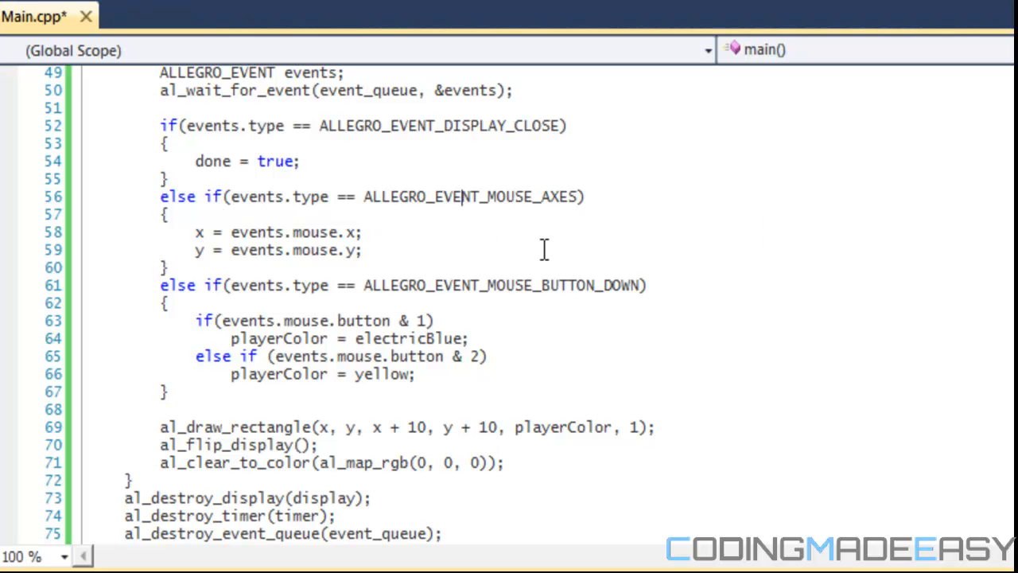
pyautogui.click(640, 290)
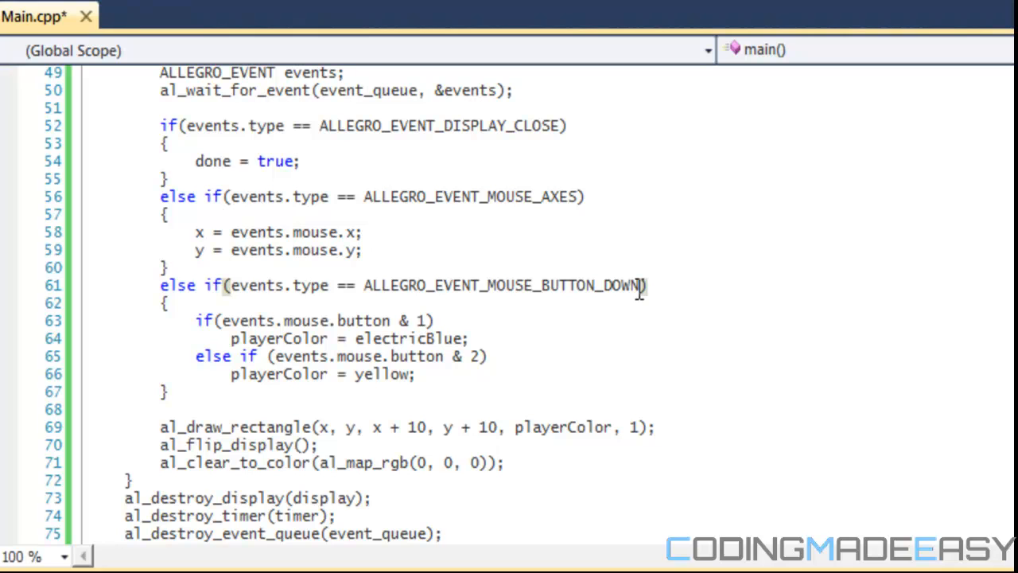
pyautogui.moveTo(402, 240)
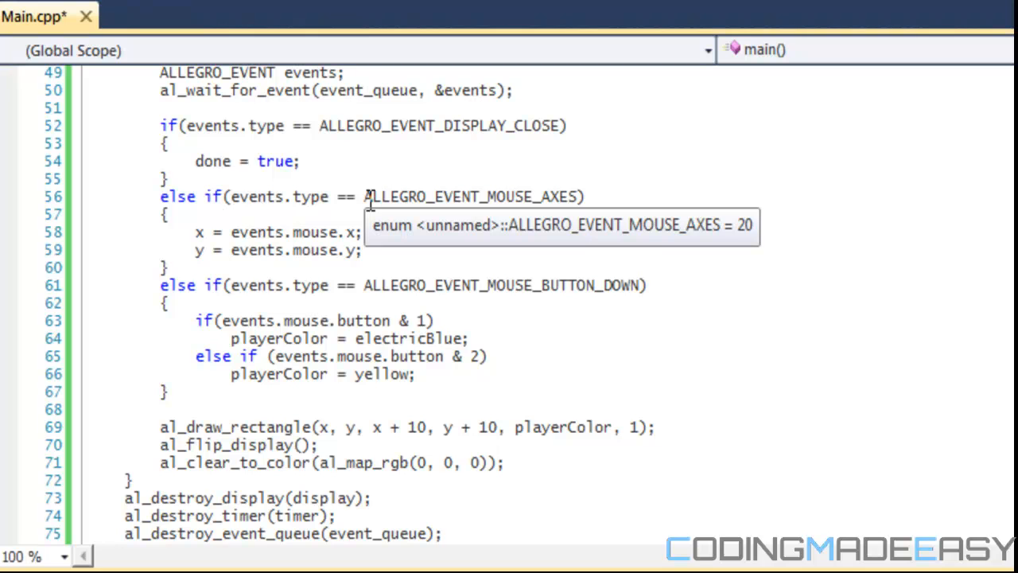
pyautogui.click(614, 309)
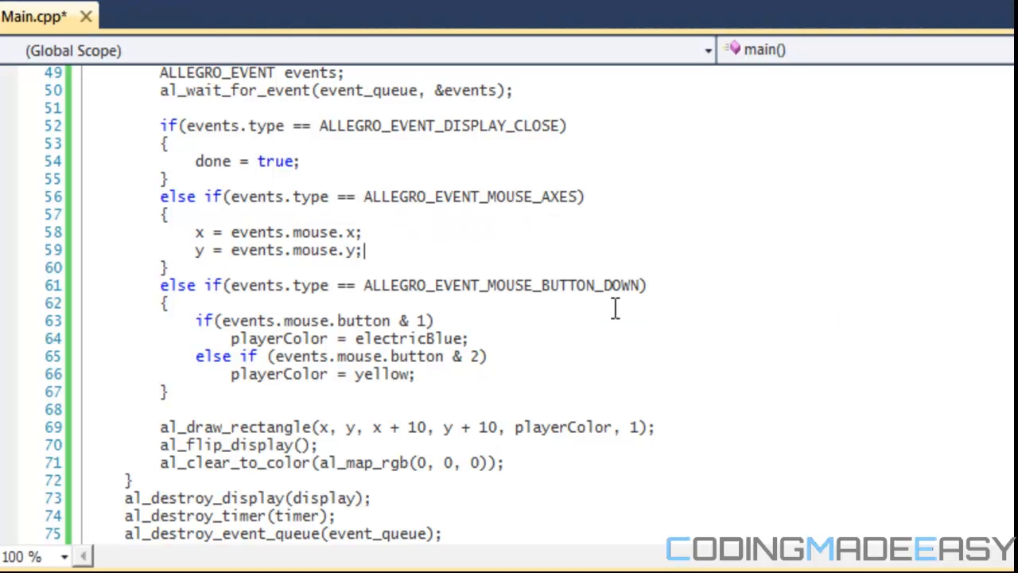
pyautogui.moveTo(594, 298)
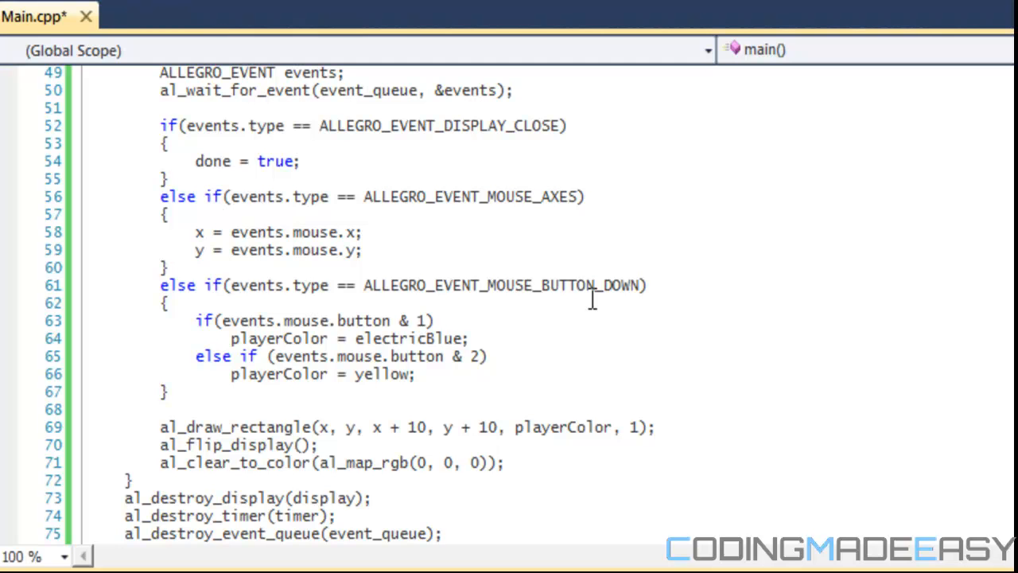
pyautogui.moveTo(457, 297)
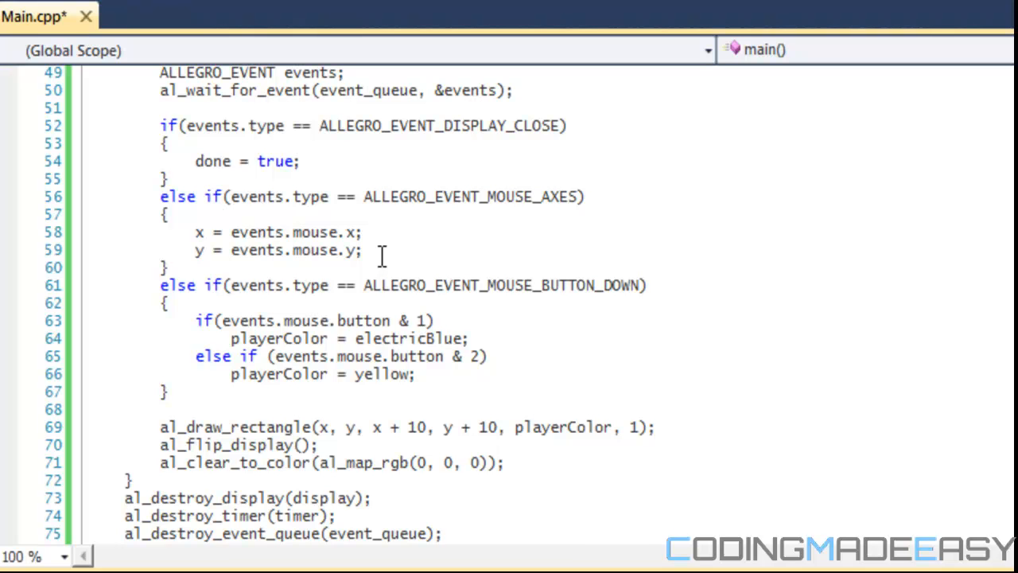
# - Start a trial line 'x = events.' in the mouse-movement handler and browse its member suggestions
pyautogui.write('x =')
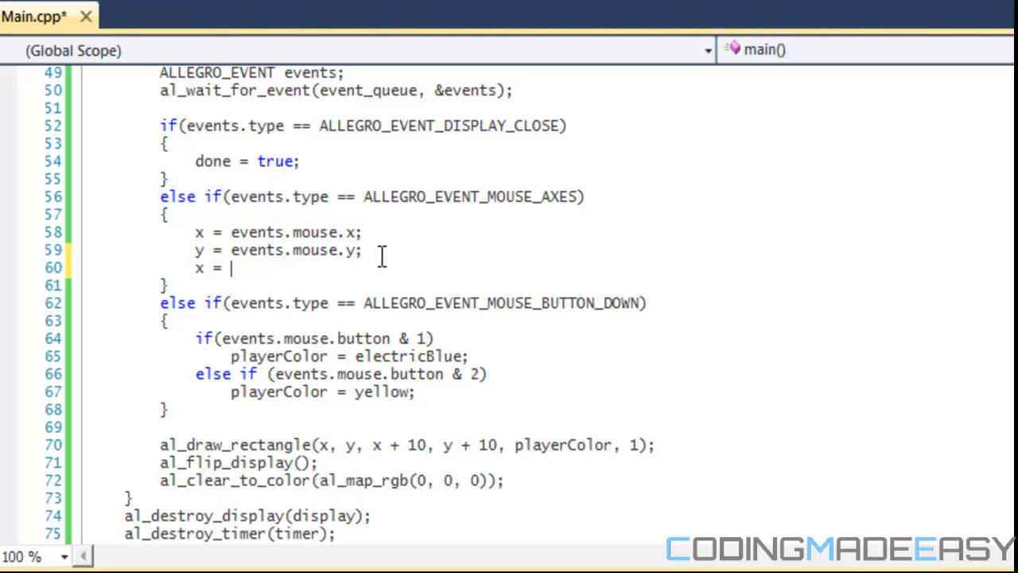
pyautogui.write('events.mouse.')
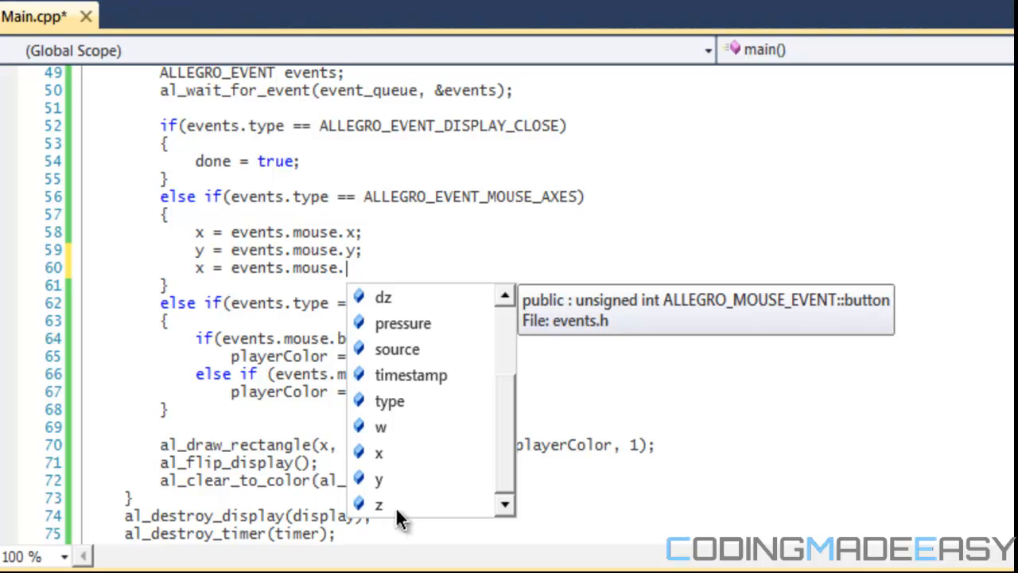
pyautogui.moveTo(446, 366)
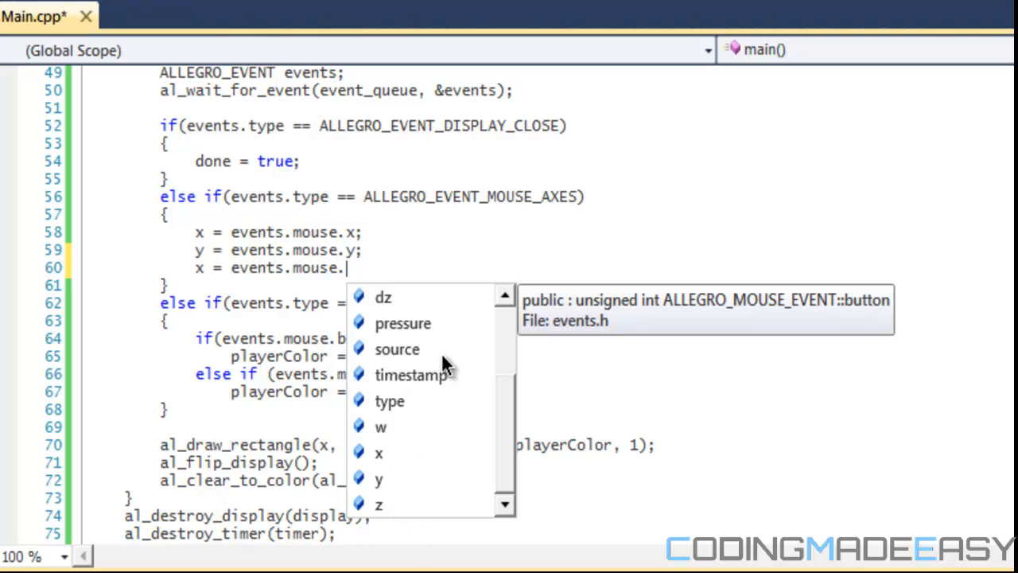
pyautogui.moveTo(436, 447)
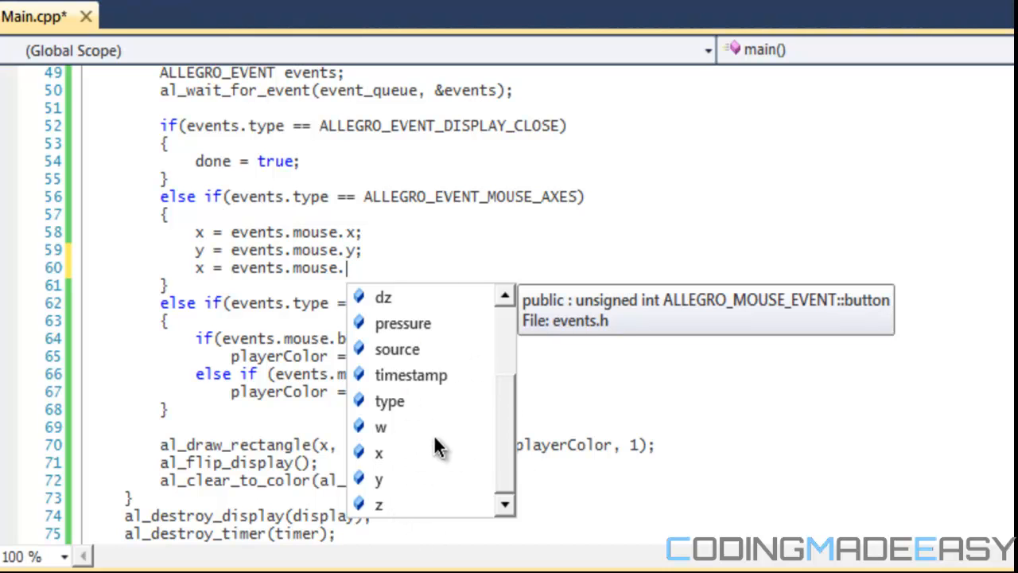
pyautogui.moveTo(521, 422)
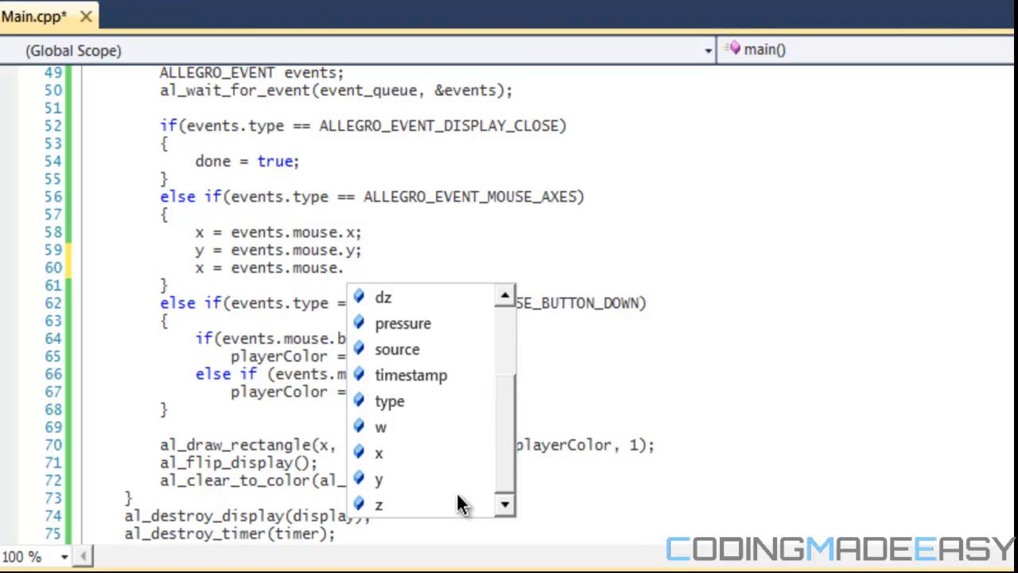
pyautogui.moveTo(433, 440)
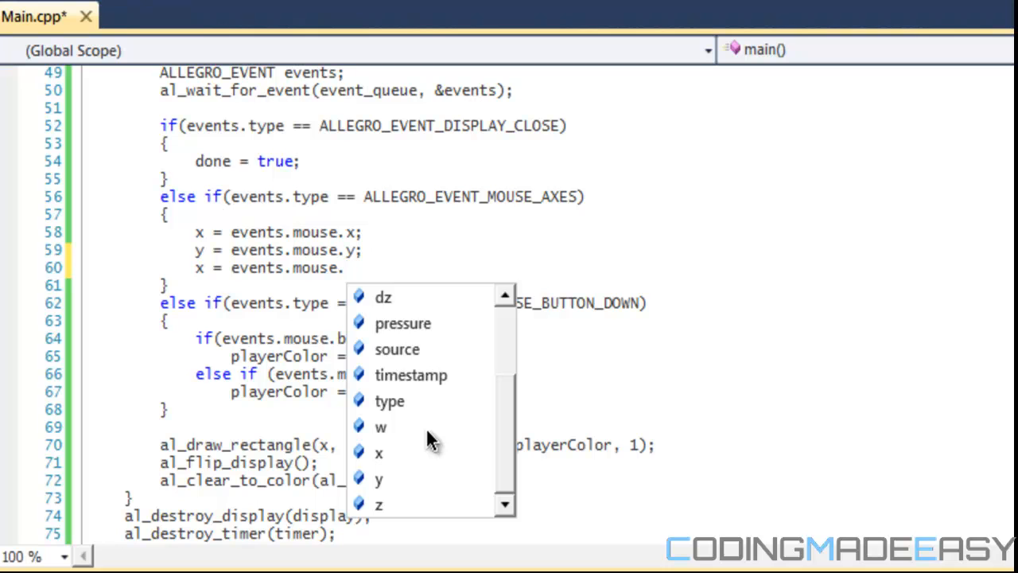
pyautogui.scroll(3)
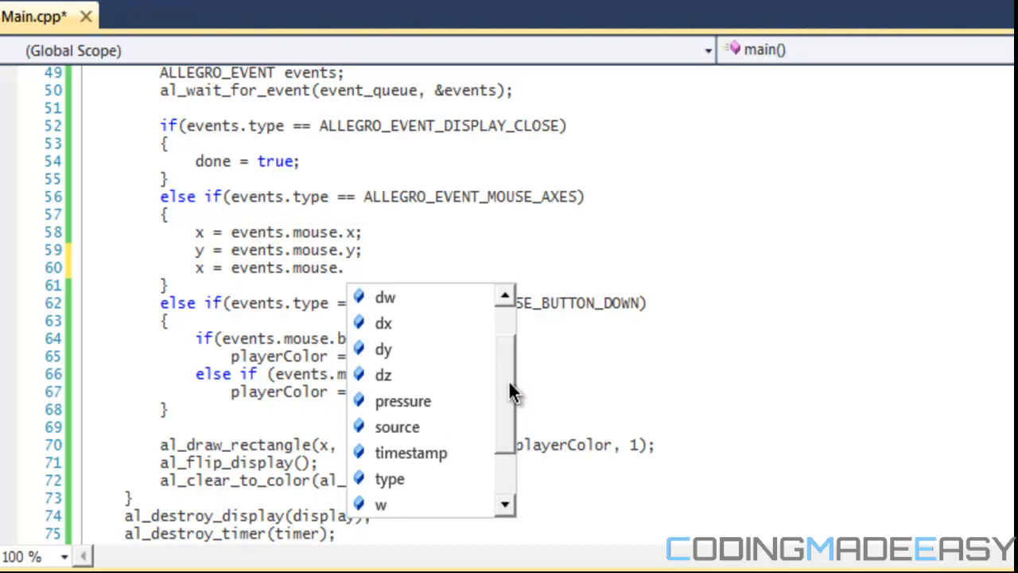
pyautogui.scroll(3)
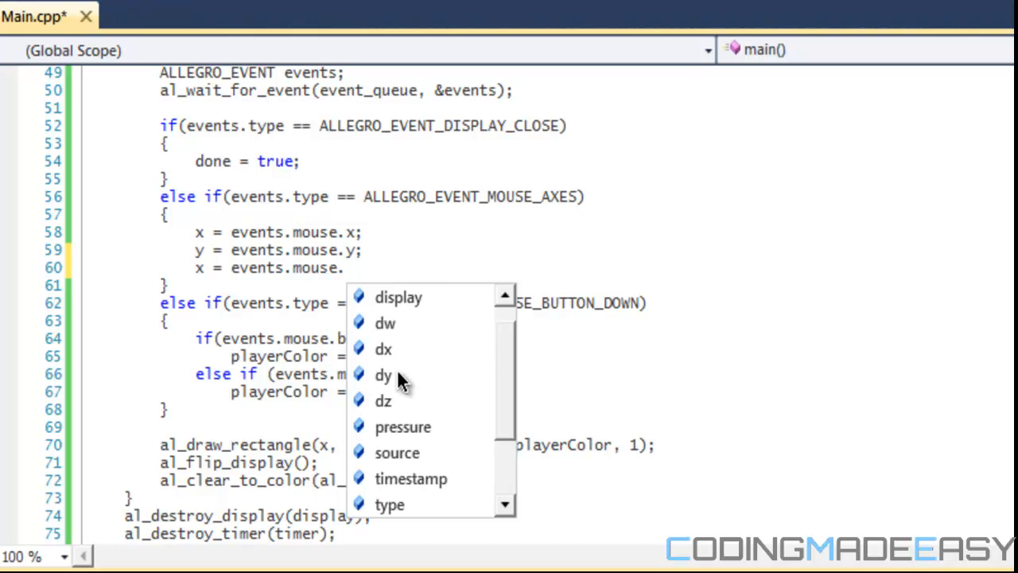
pyautogui.moveTo(402, 338)
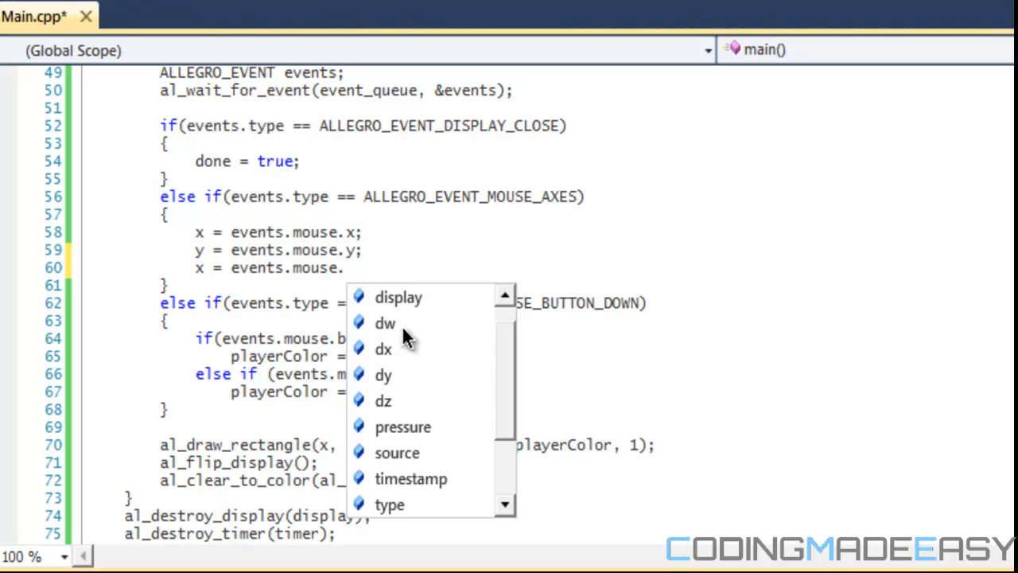
pyautogui.moveTo(434, 278)
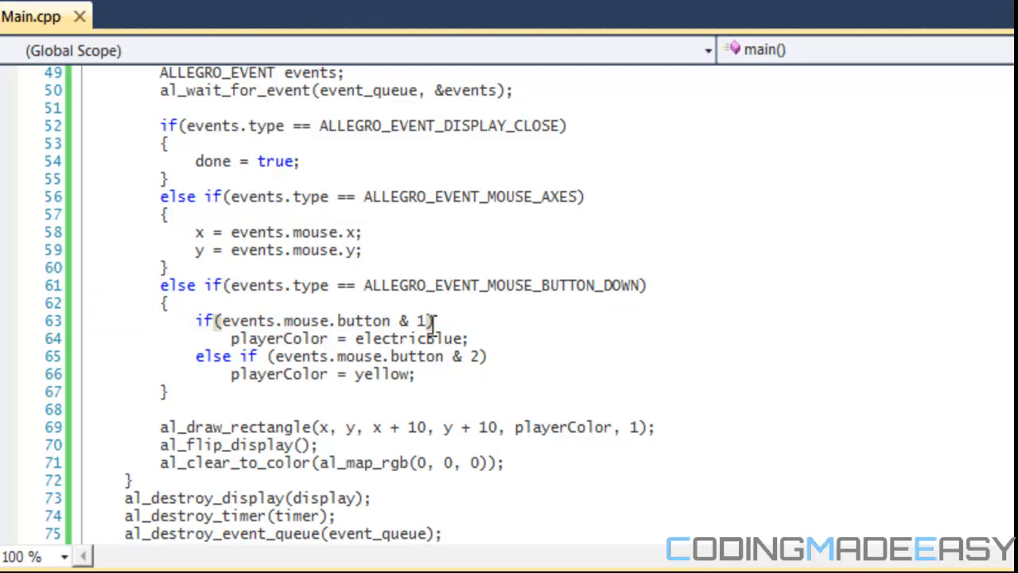
pyautogui.moveTo(245, 320)
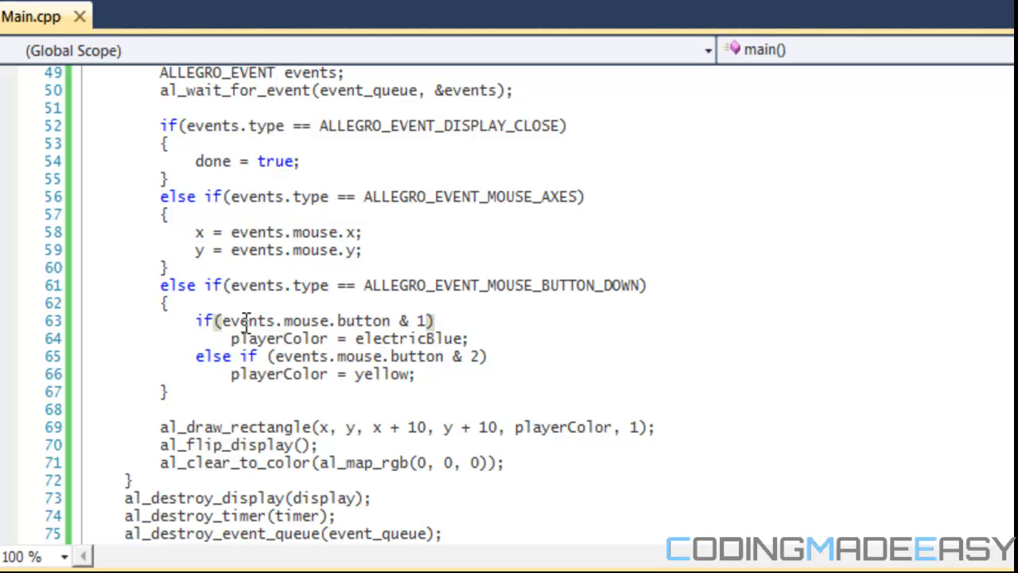
pyautogui.moveTo(443, 337)
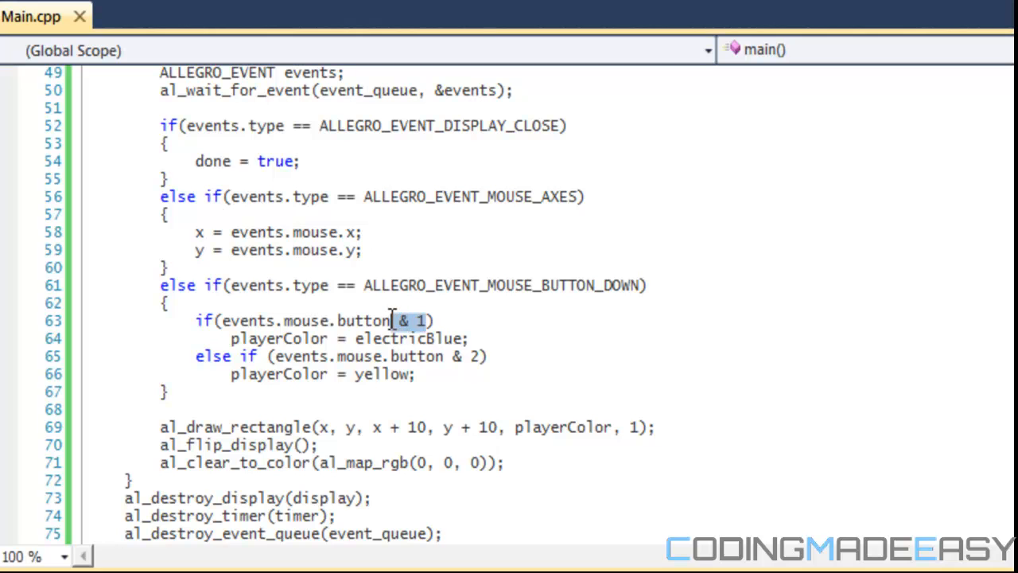
pyautogui.moveTo(366, 320)
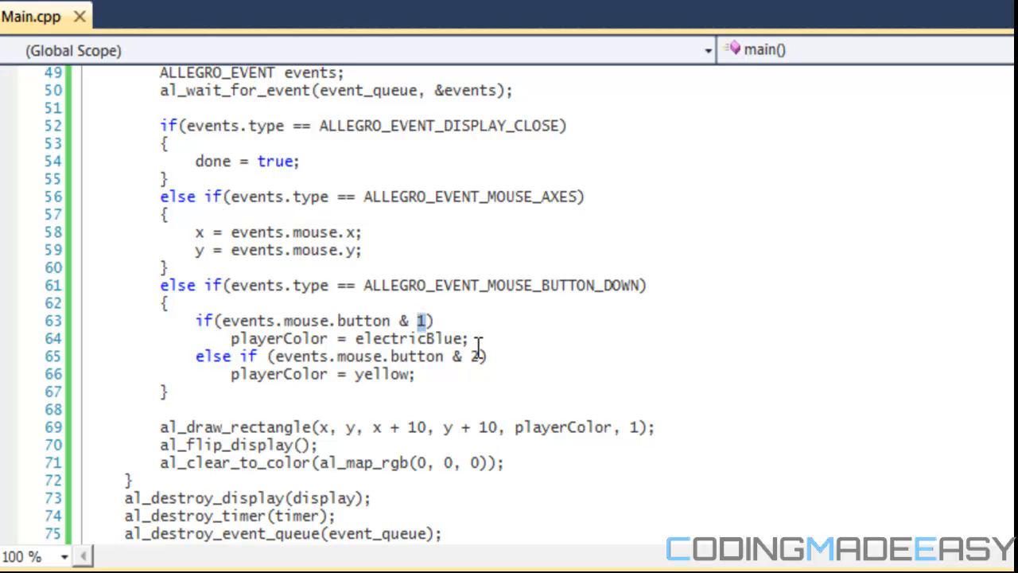
pyautogui.click(480, 355)
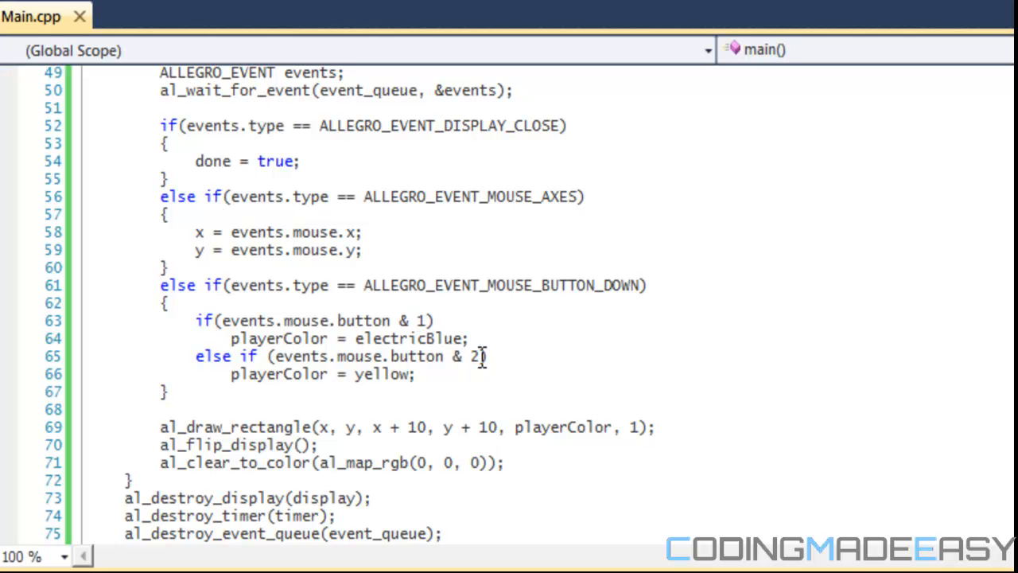
pyautogui.moveTo(401, 321)
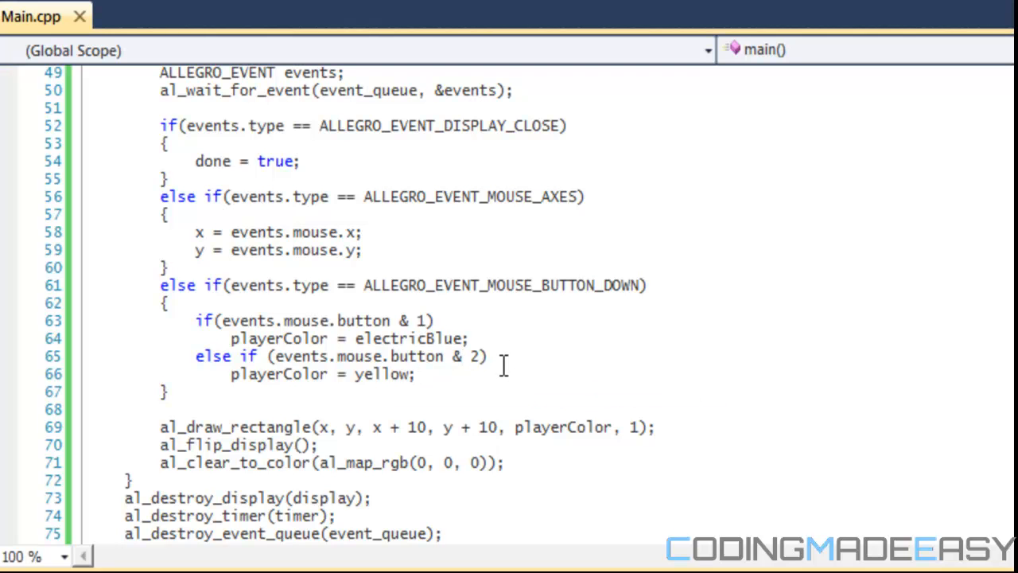
pyautogui.moveTo(462, 368)
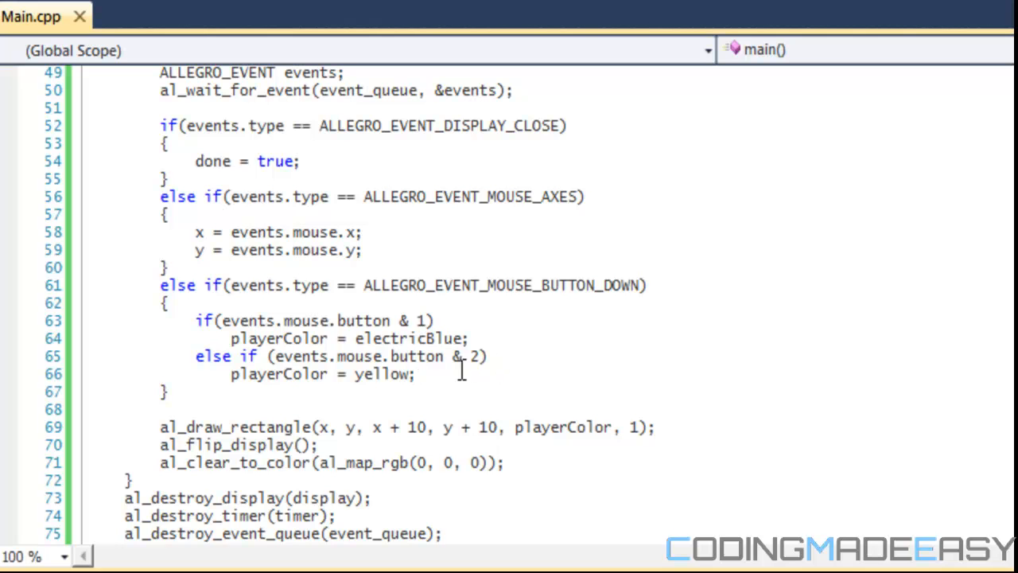
pyautogui.moveTo(322, 347)
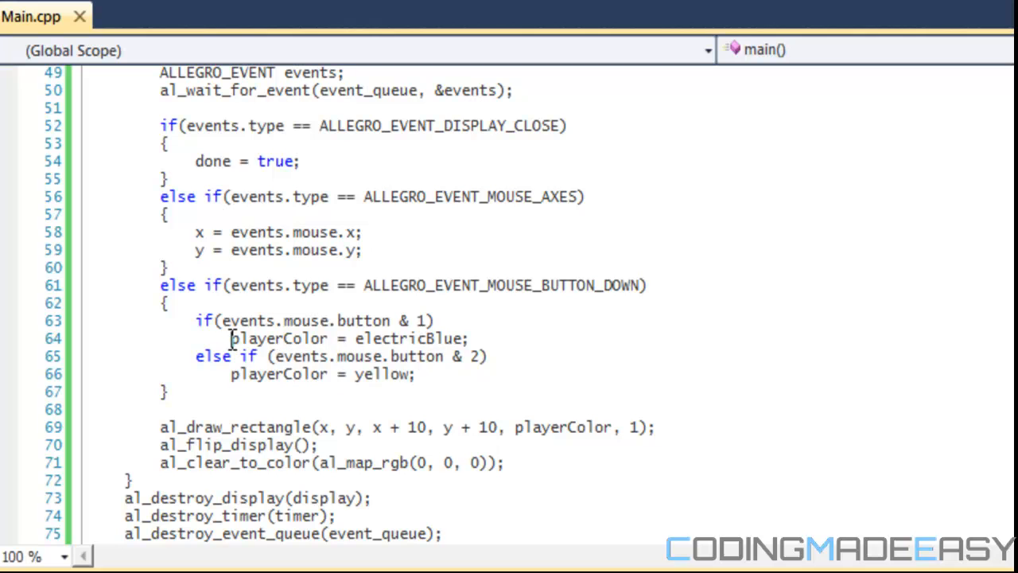
pyautogui.tripleClick(350, 338)
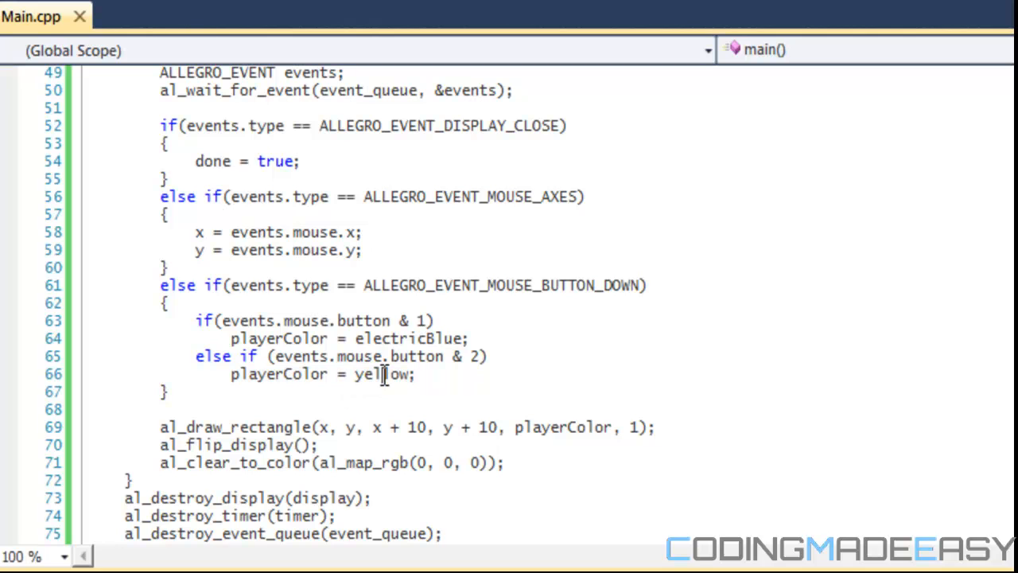
pyautogui.doubleClick(389, 374)
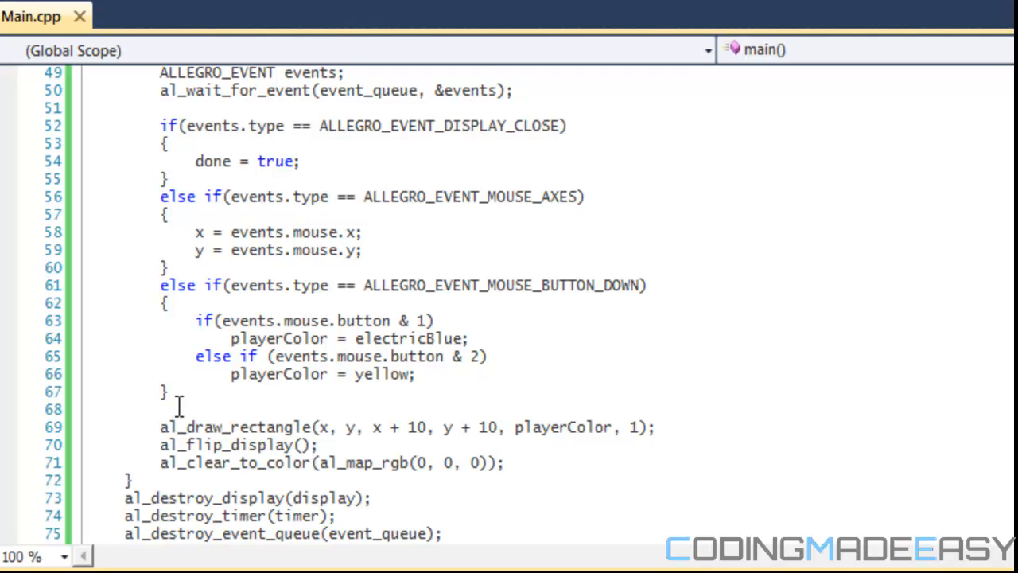
pyautogui.scroll(3)
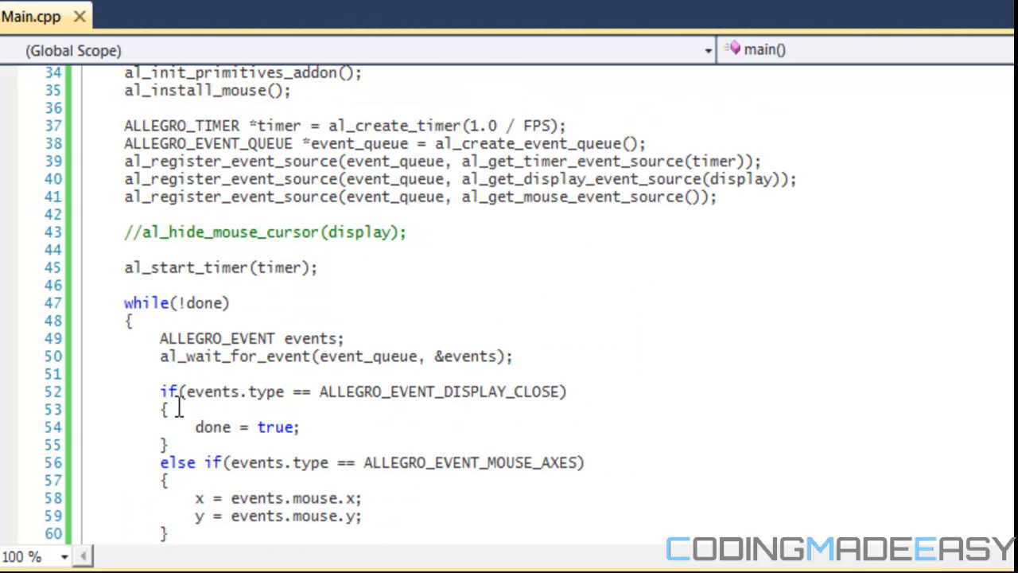
pyautogui.scroll(-3)
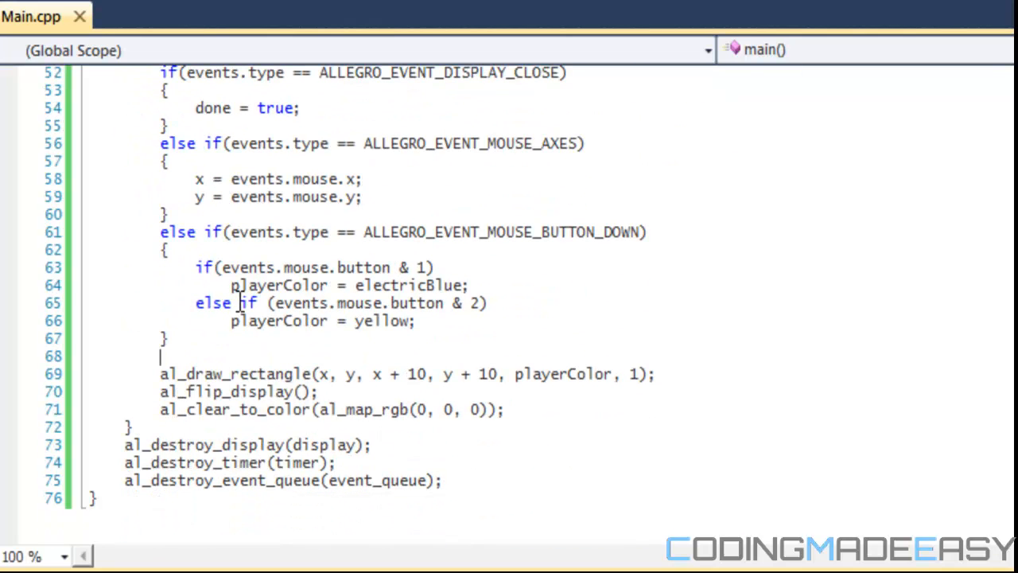
pyautogui.moveTo(242, 299)
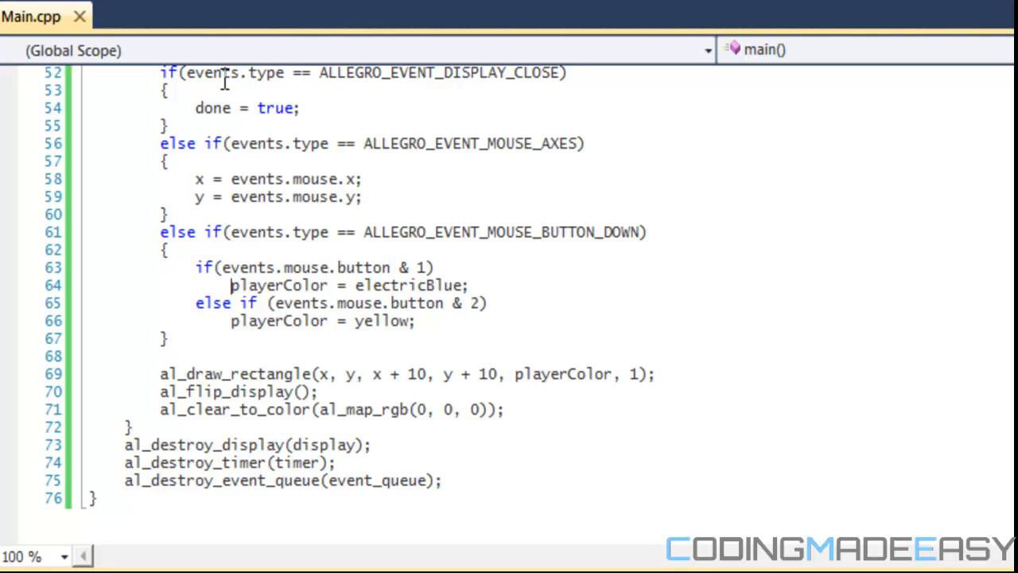
pyautogui.scroll(3)
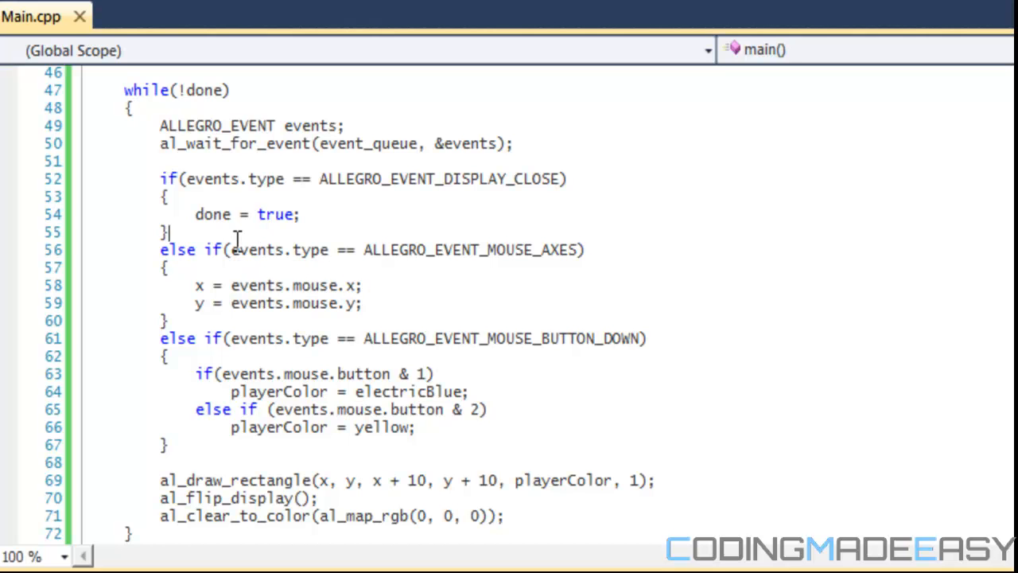
pyautogui.write('if(vents.type ==')
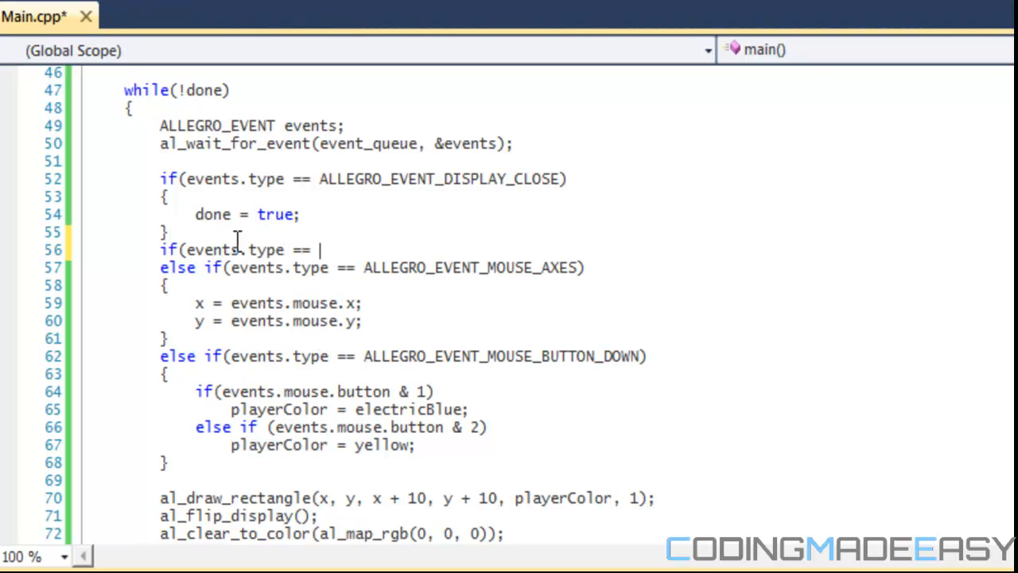
pyautogui.write('al')
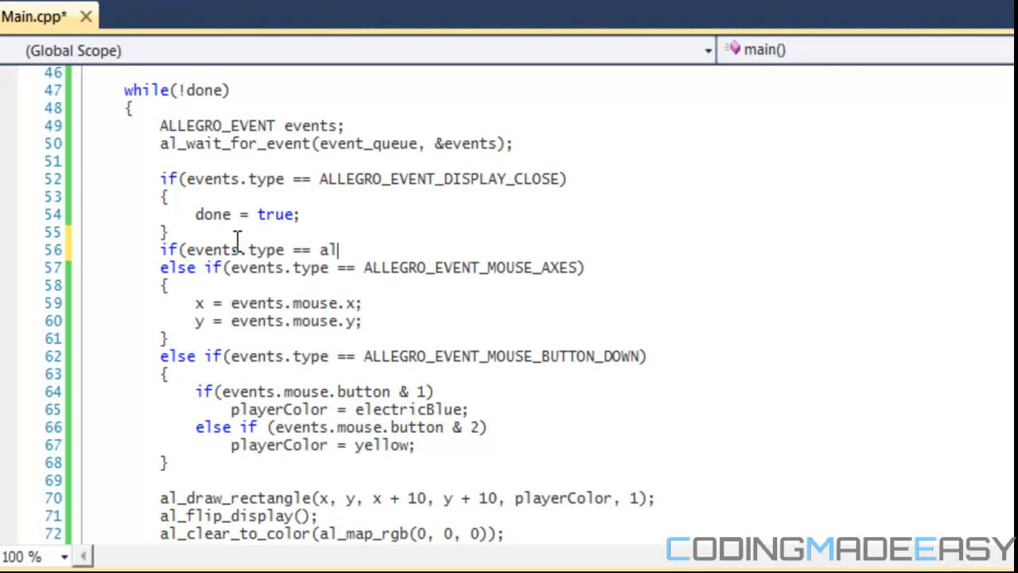
pyautogui.press('BackSpace')
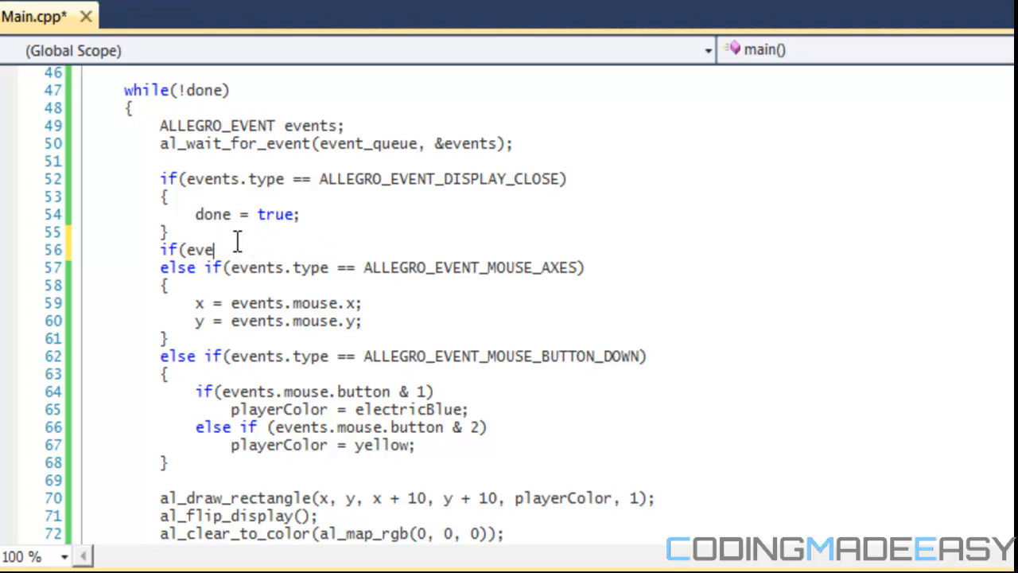
pyautogui.press('Backspace')
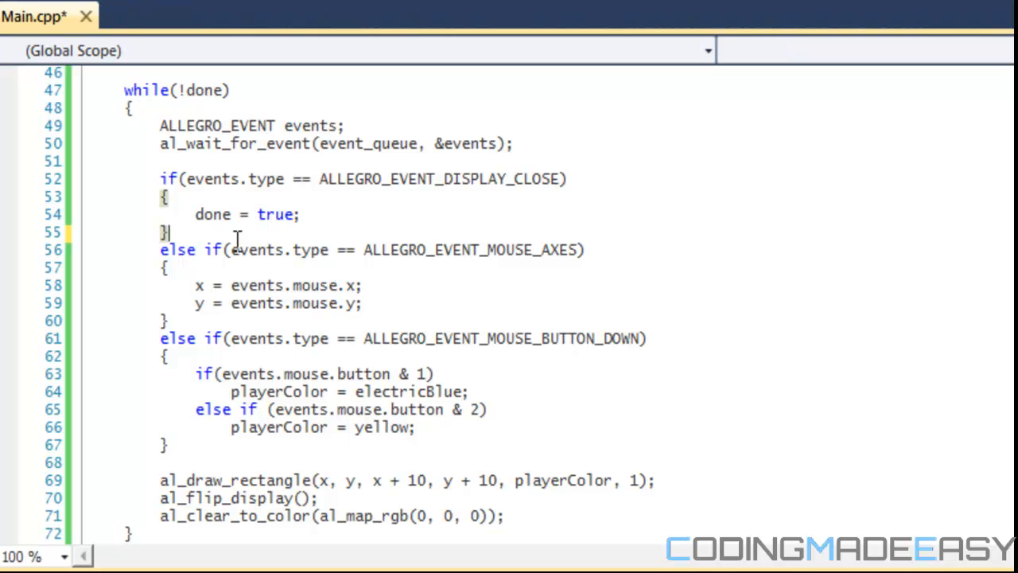
pyautogui.moveTo(525, 249)
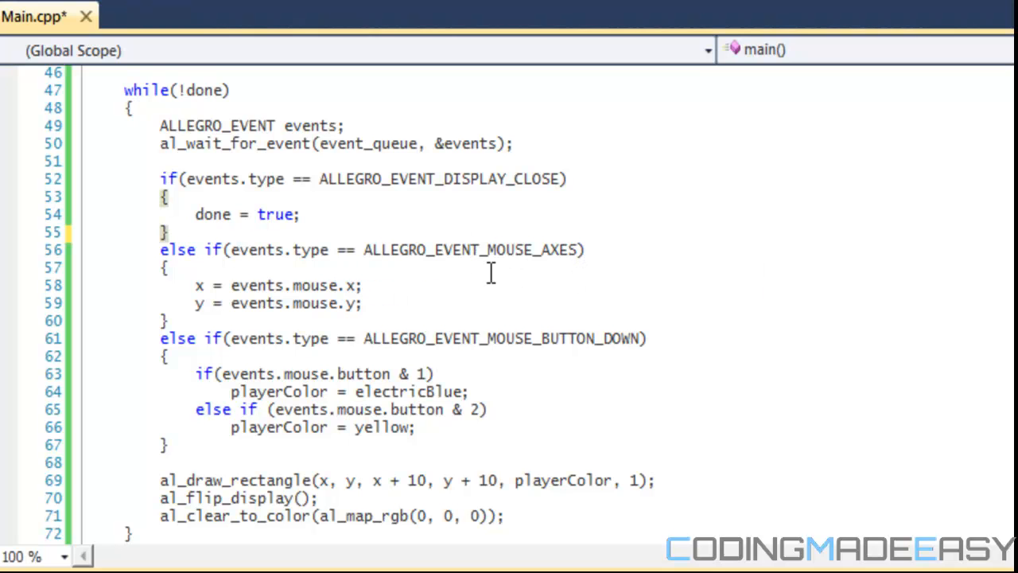
pyautogui.moveTo(477, 230)
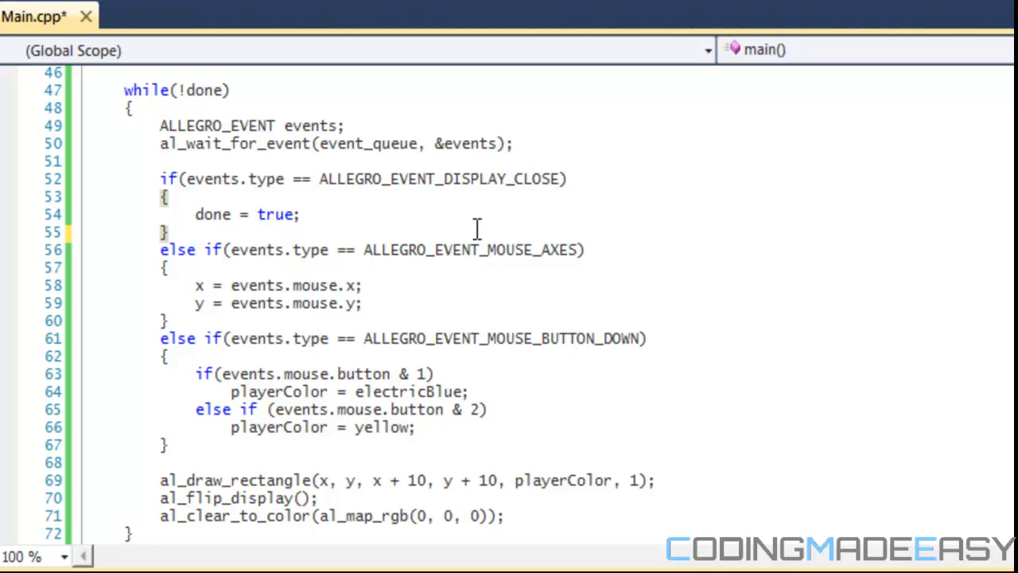
pyautogui.moveTo(267, 285)
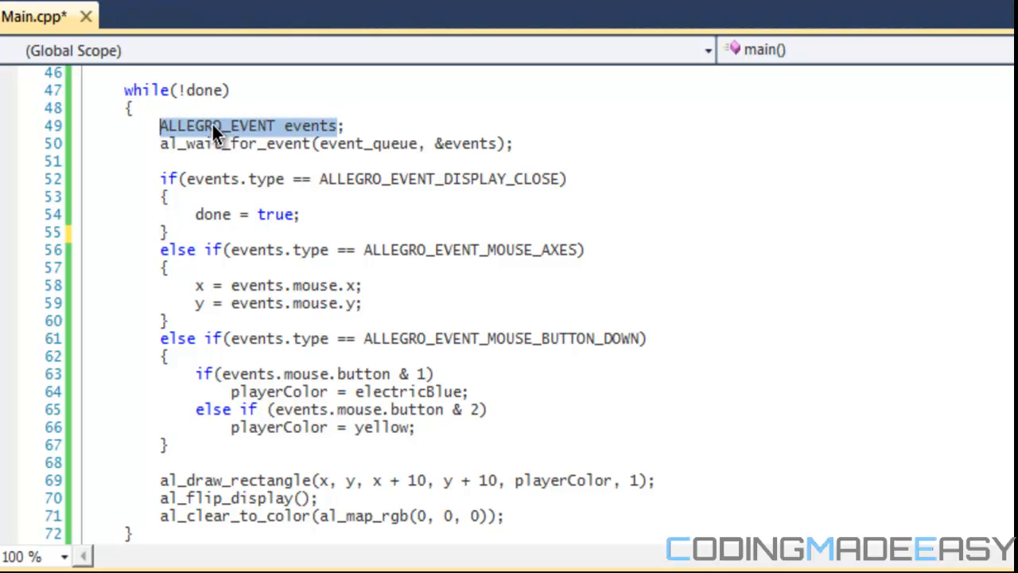
pyautogui.click(468, 144)
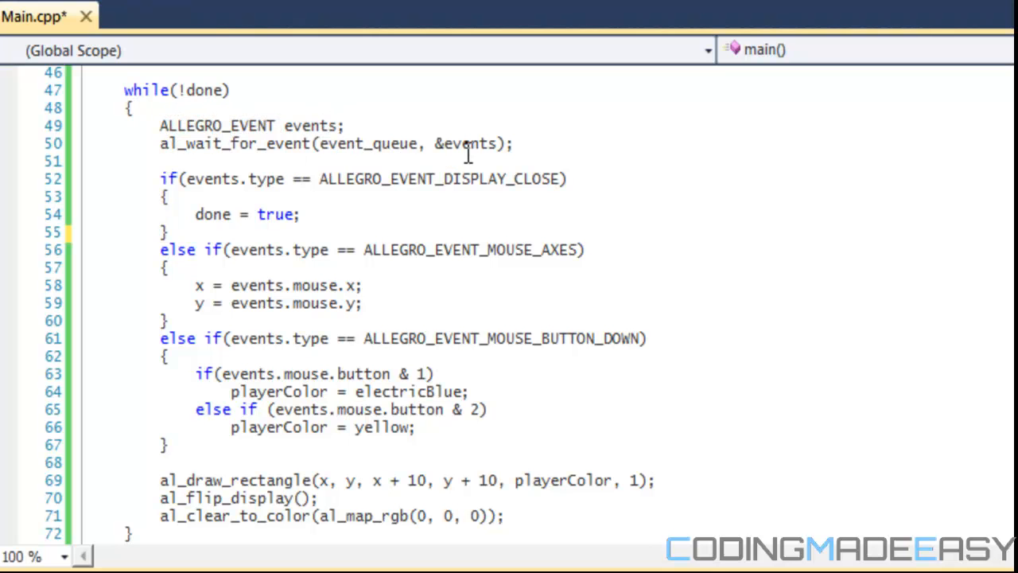
pyautogui.moveTo(496, 277)
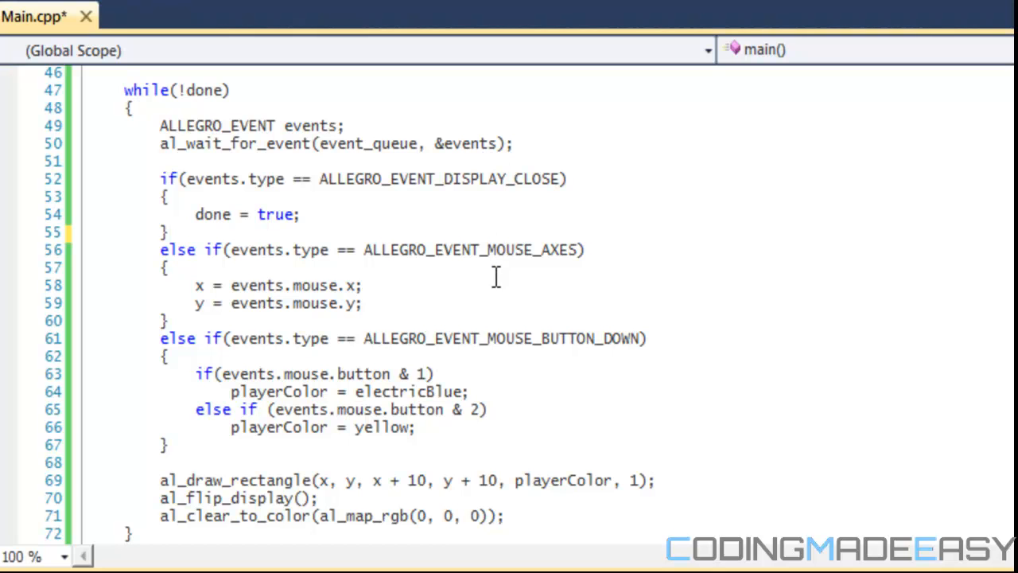
pyautogui.moveTo(343, 214)
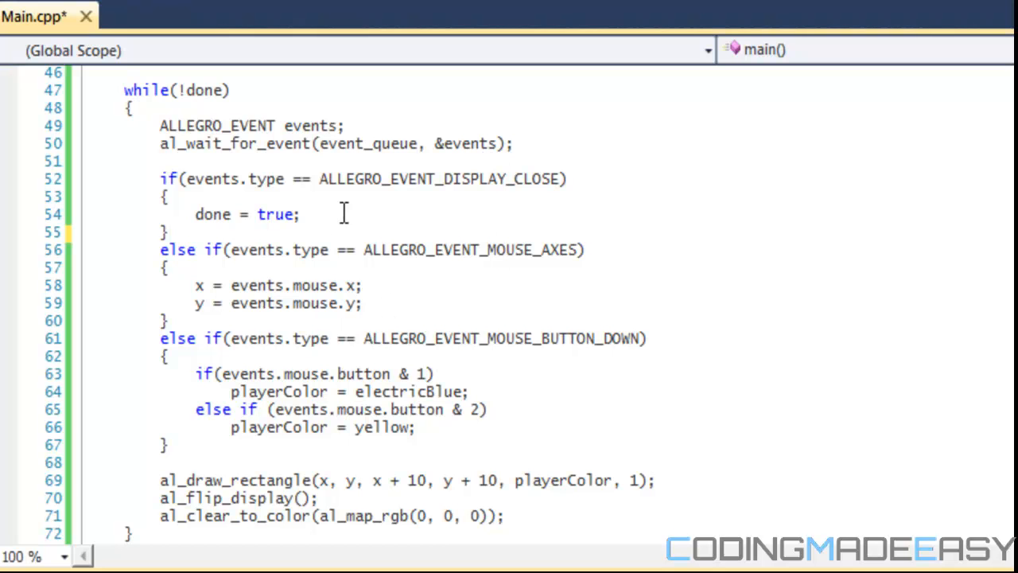
pyautogui.doubleClick(309, 125)
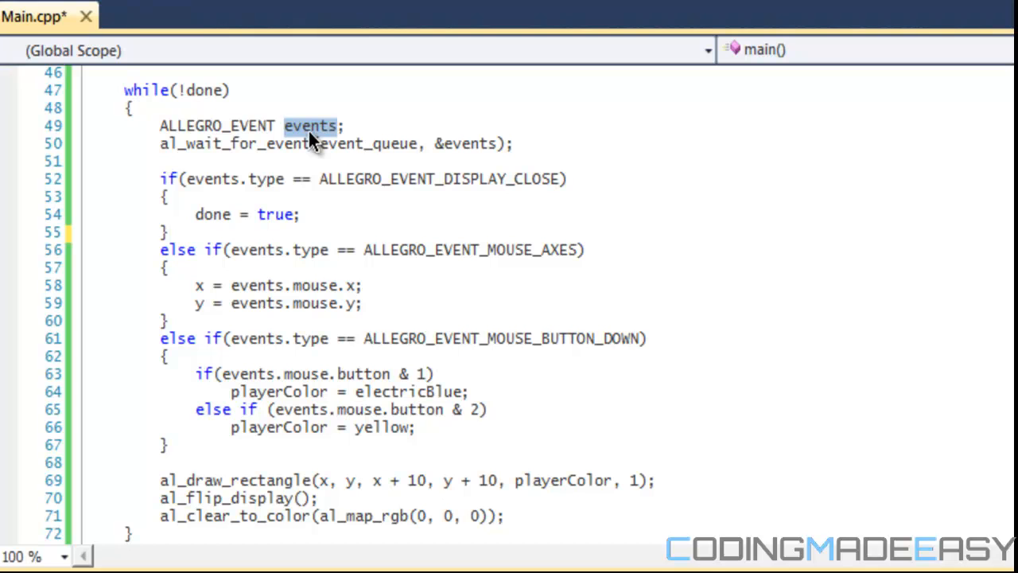
pyautogui.moveTo(333, 223)
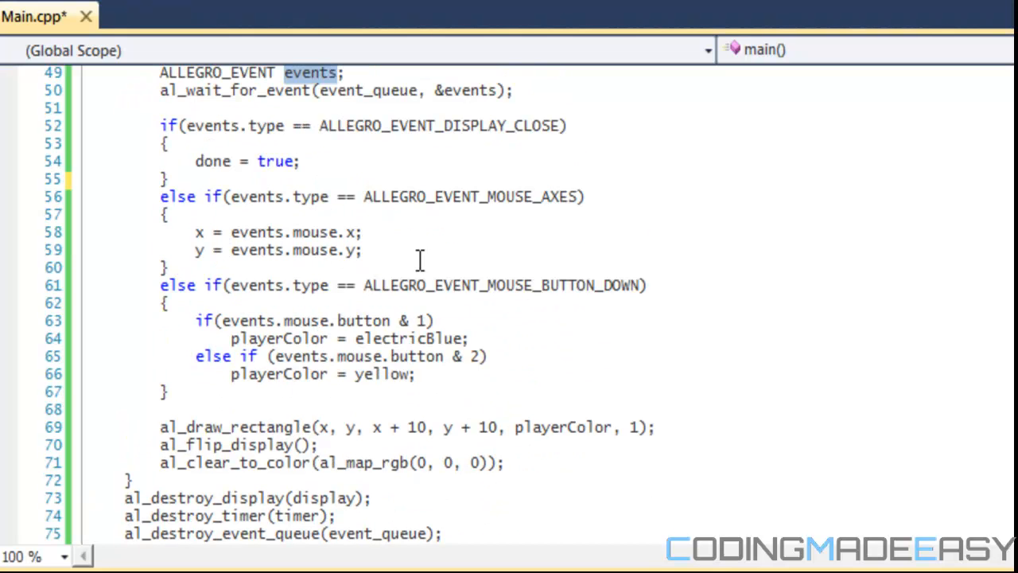
pyautogui.moveTo(194, 231); pyautogui.dragTo(361, 250)
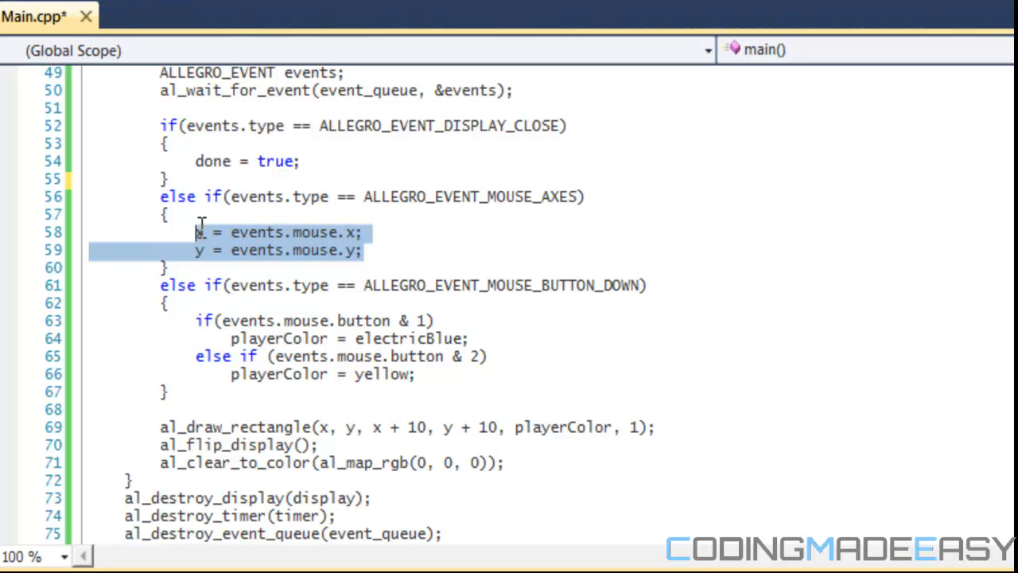
pyautogui.moveTo(205, 238)
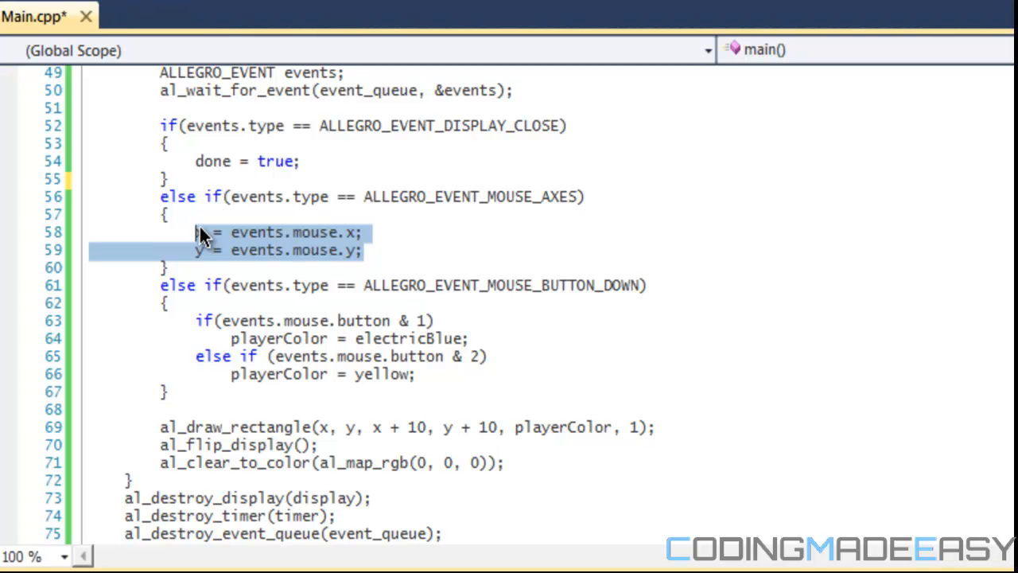
pyautogui.click(423, 232)
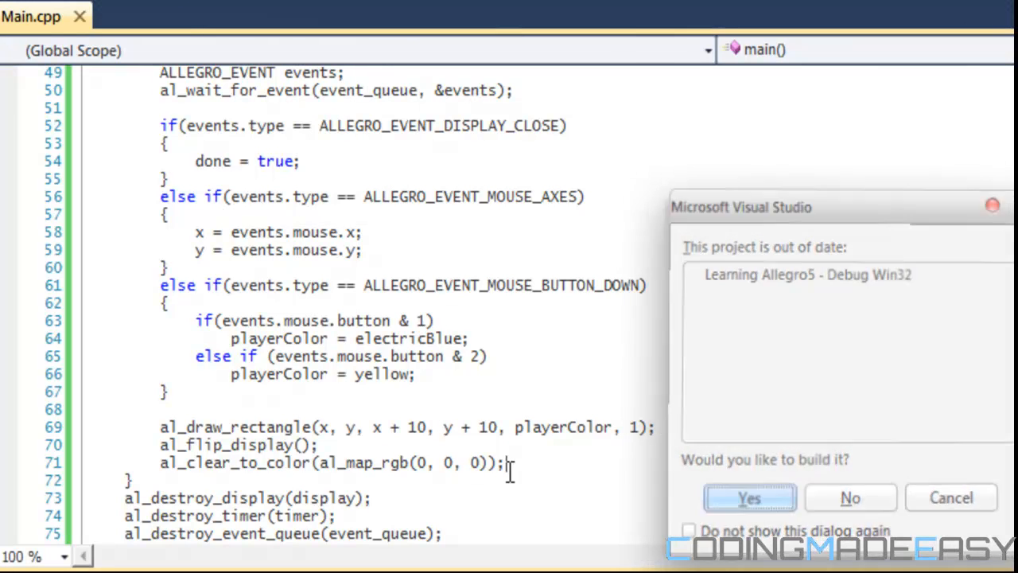
# - Confirm building the out-of-date Learning Allegro5 project so the program launches
pyautogui.click(748, 497)
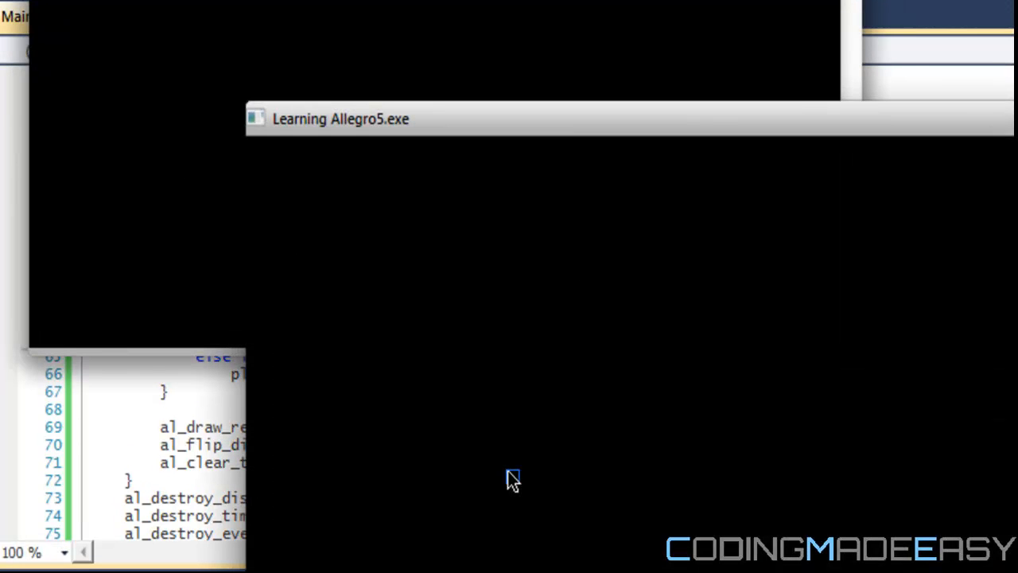
pyautogui.moveTo(343, 246)
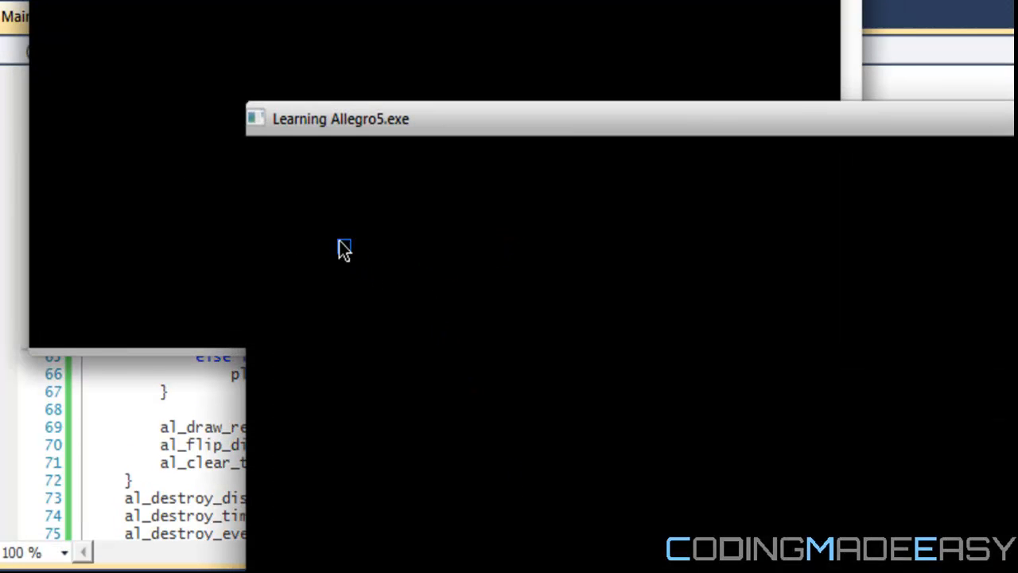
pyautogui.moveTo(354, 264)
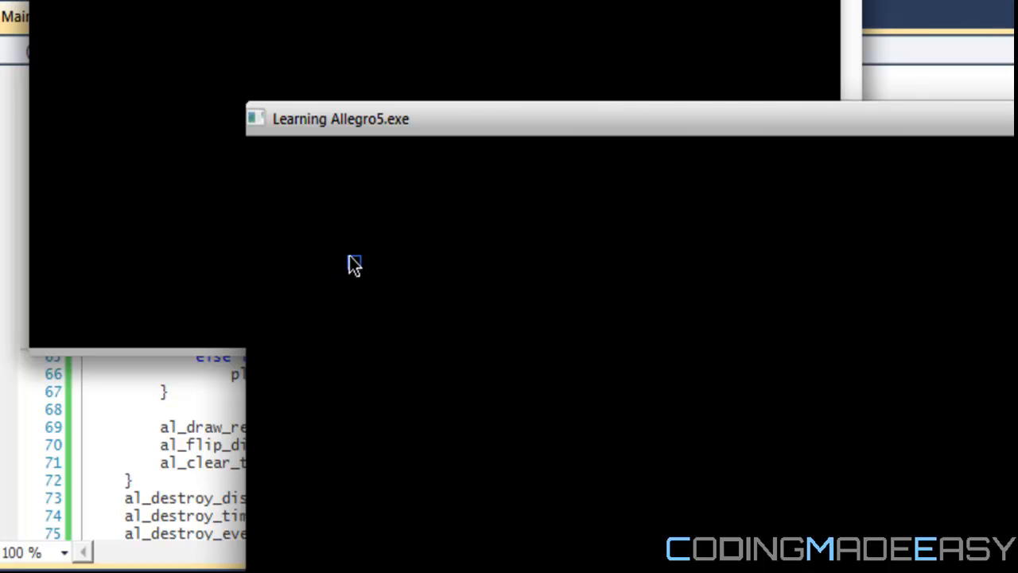
pyautogui.moveTo(380, 266)
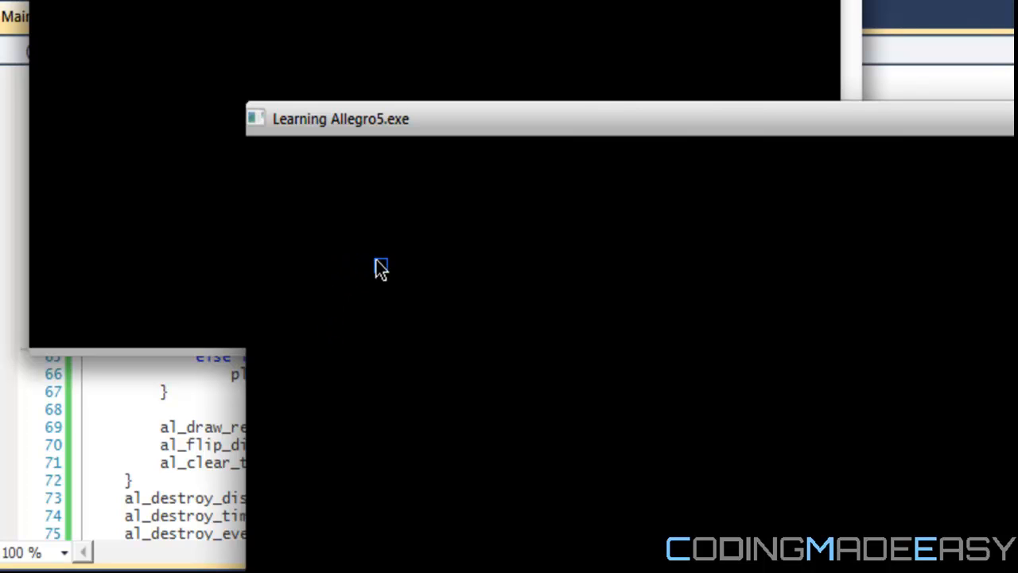
pyautogui.moveTo(364, 257)
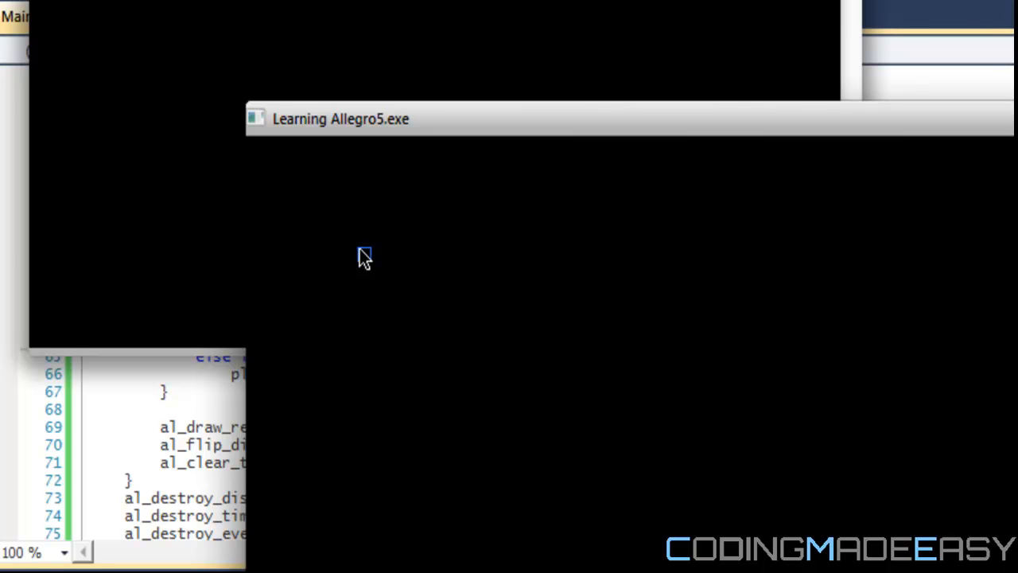
pyautogui.moveTo(365, 261)
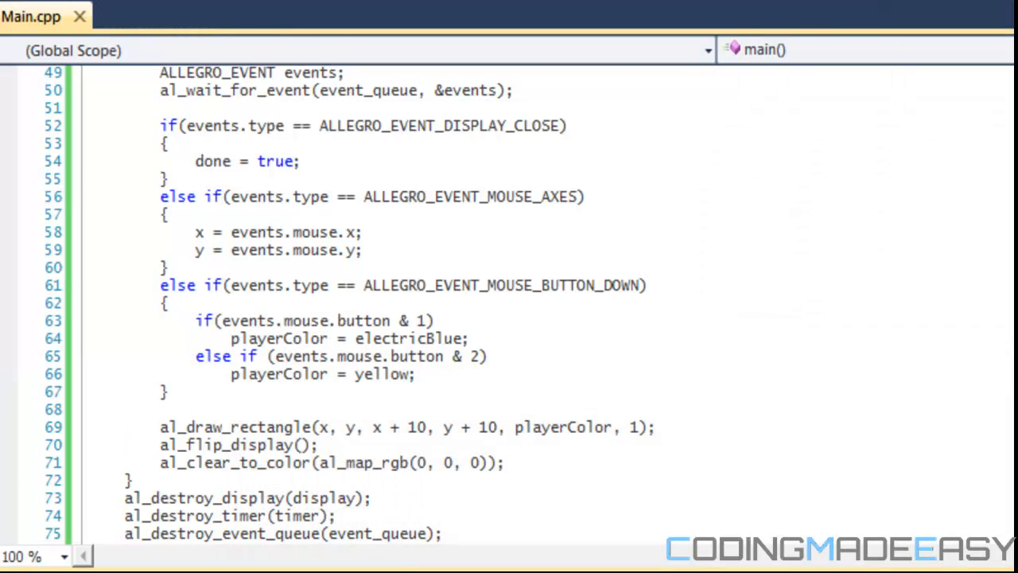
pyautogui.scroll(3)
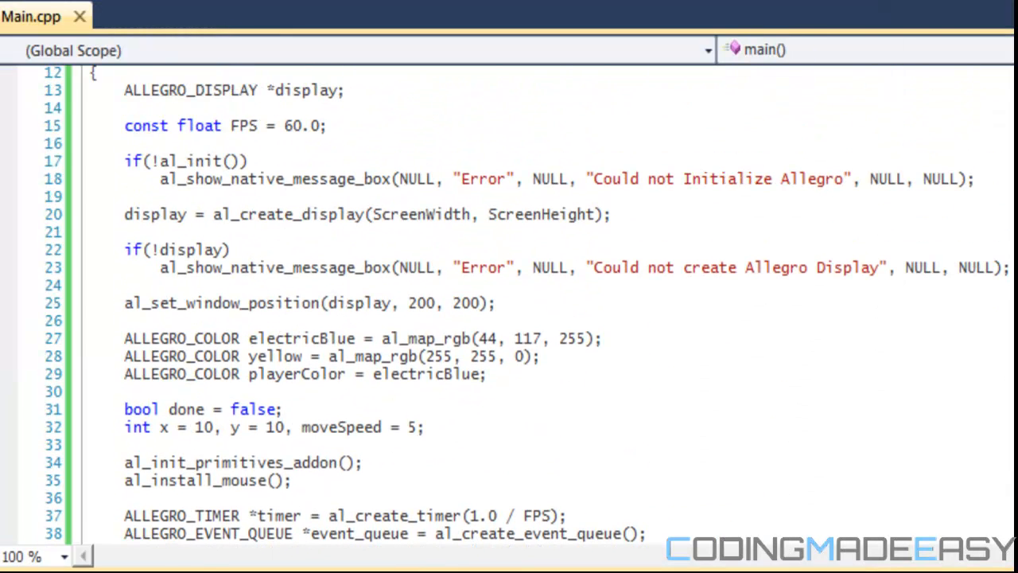
pyautogui.moveTo(124, 337); pyautogui.dragTo(487, 374)
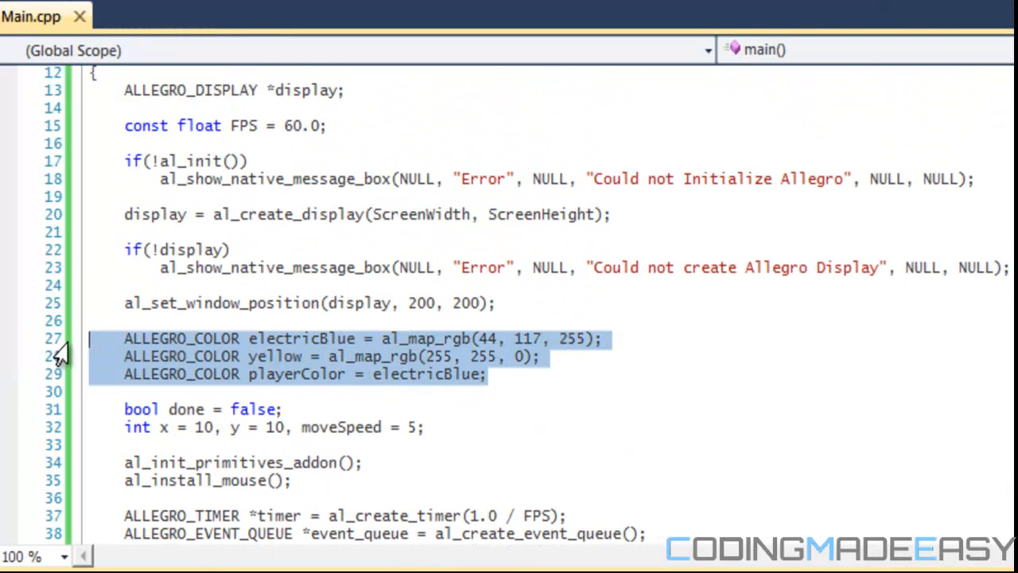
pyautogui.click(233, 161)
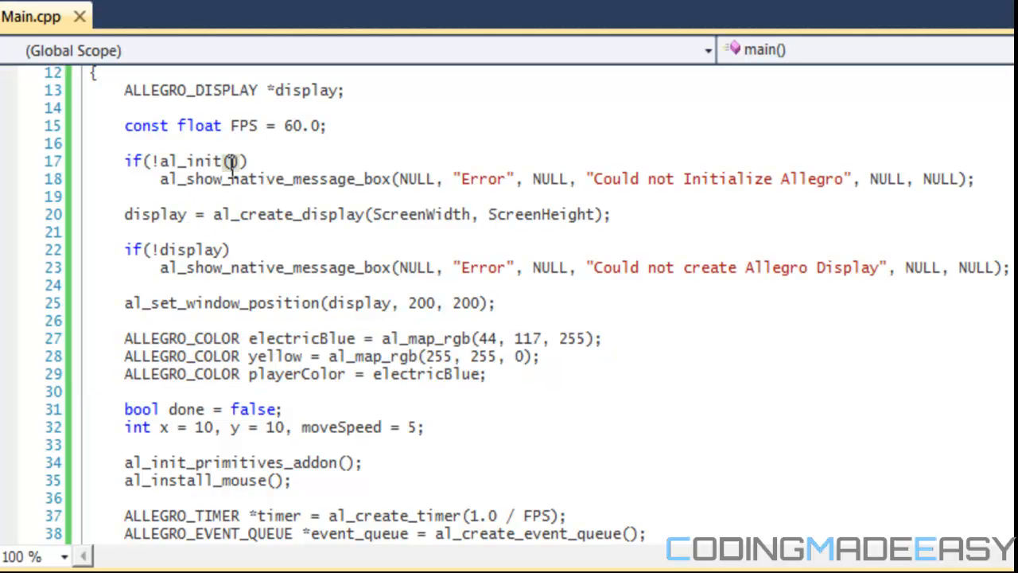
pyautogui.doubleClick(199, 160)
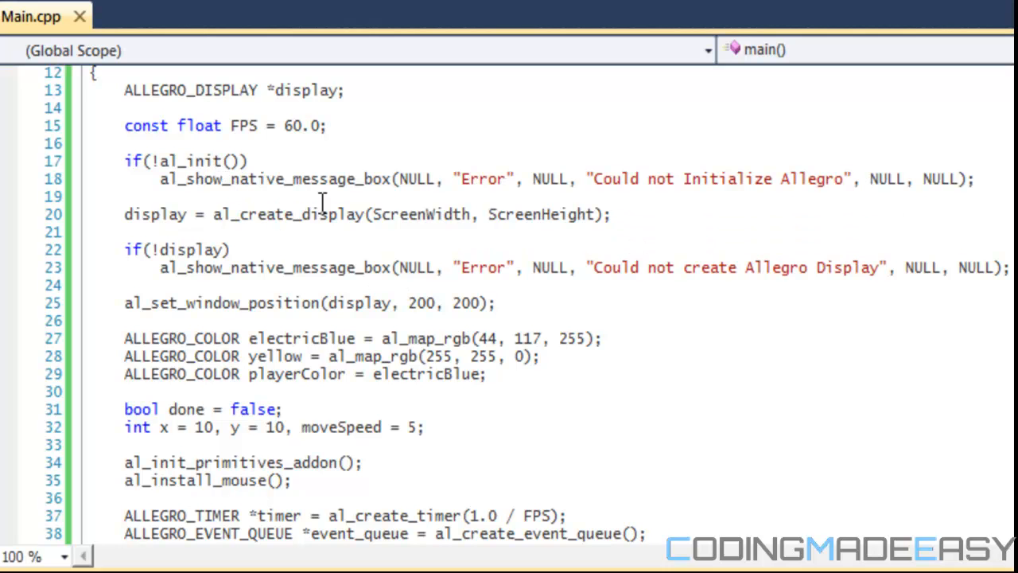
pyautogui.moveTo(386, 318)
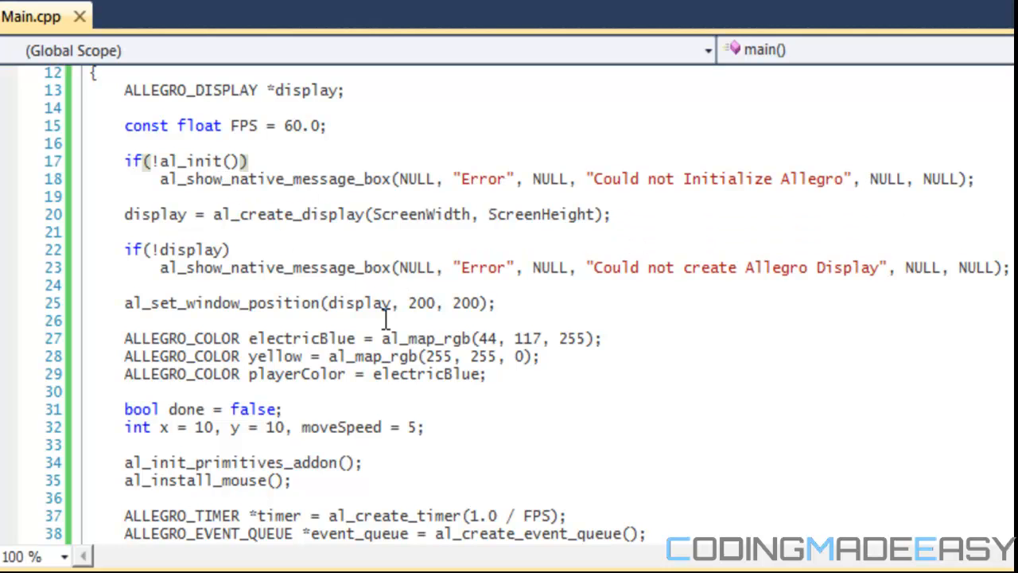
pyautogui.doubleClick(405, 338)
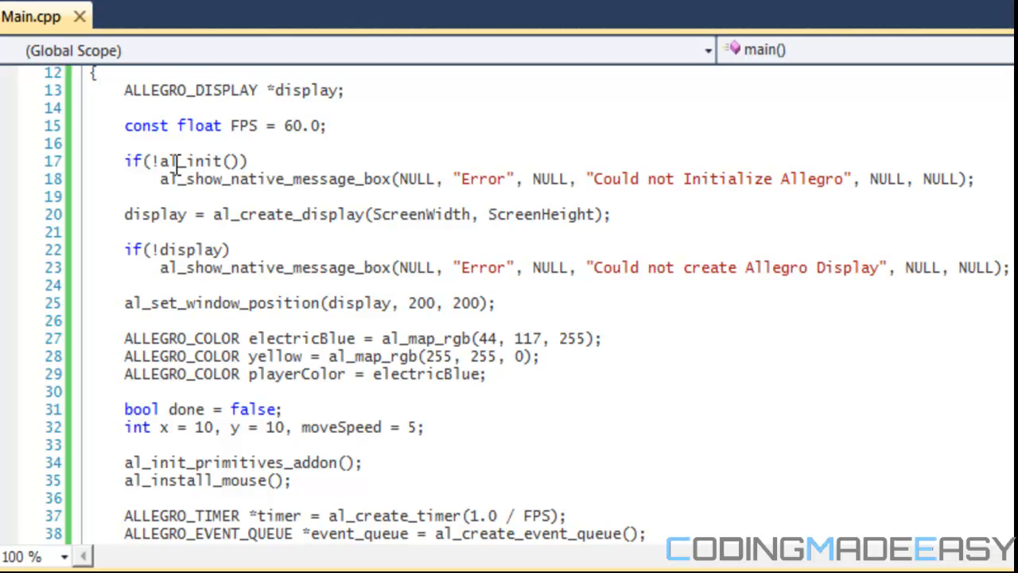
pyautogui.scroll(-3)
pyautogui.write('al_hide_mouse_cursor(display);')
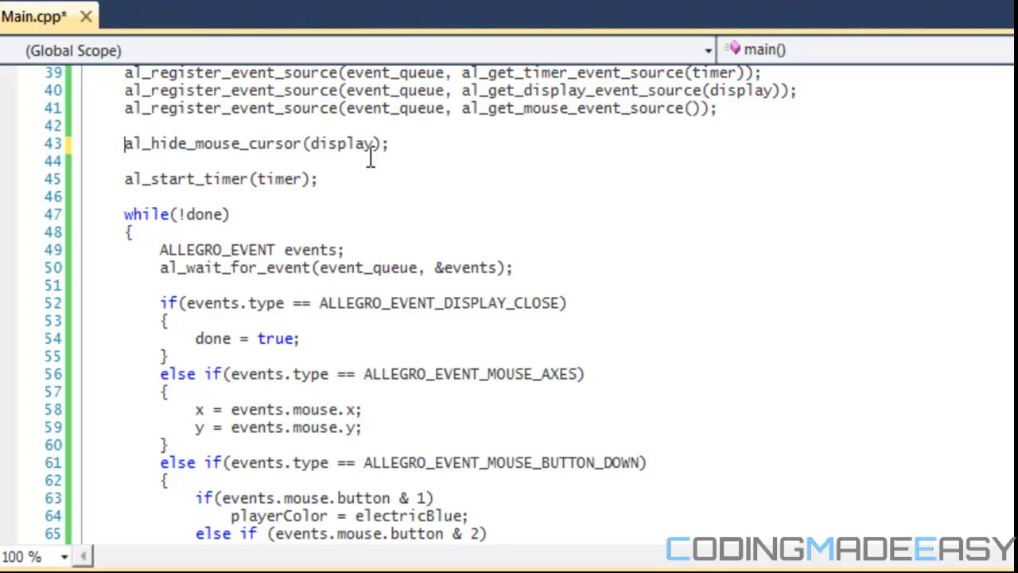
pyautogui.moveTo(392, 150)
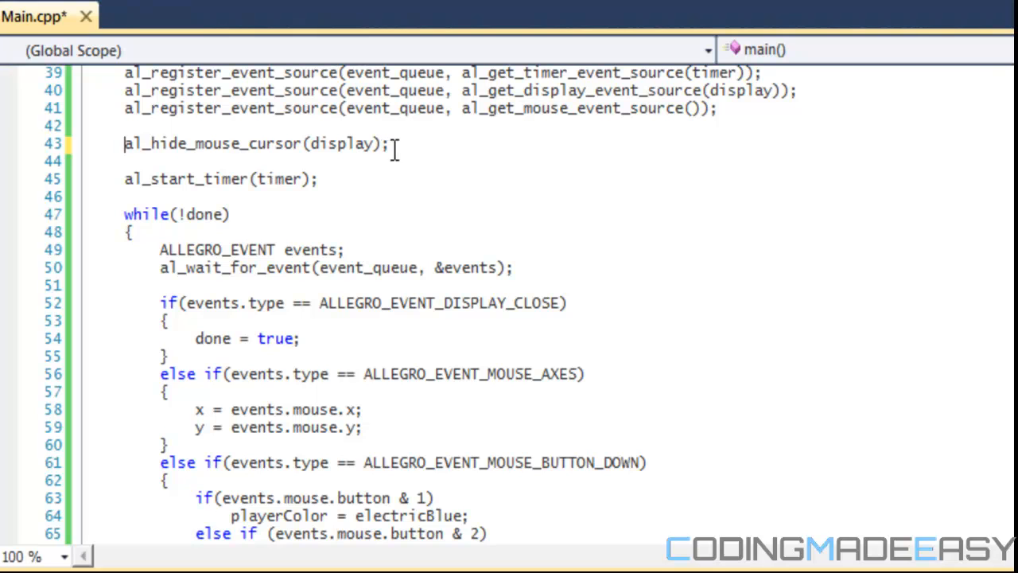
pyautogui.moveTo(406, 147)
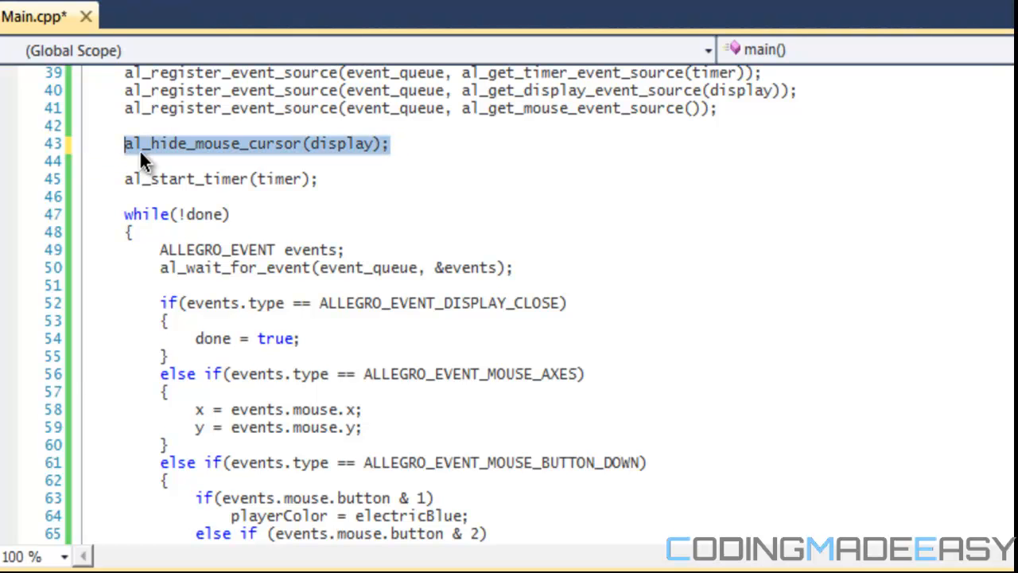
pyautogui.moveTo(175, 159)
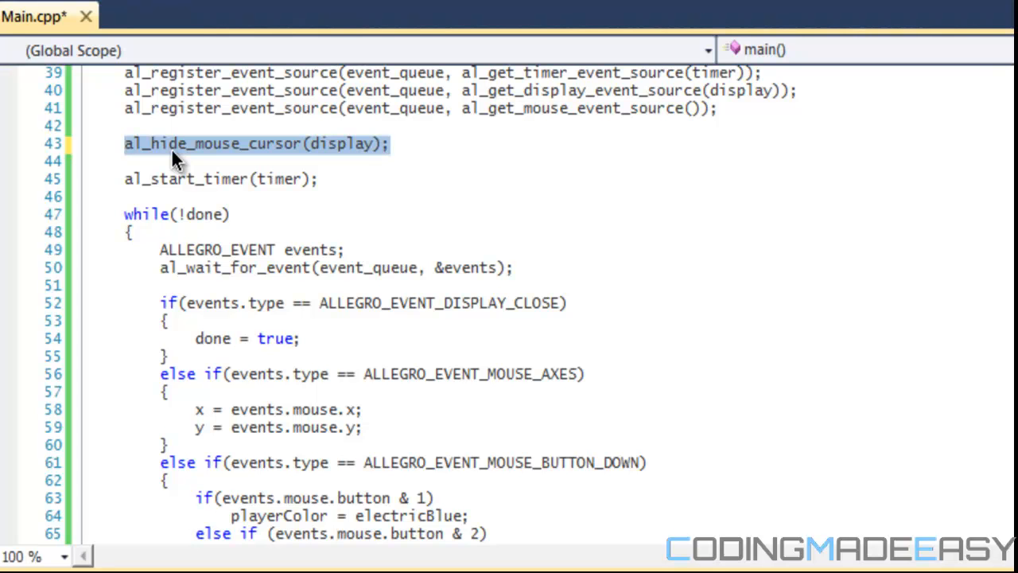
# - Click into Main.cpp and scroll down toward al_start_timer(timer) to add the hide-cursor call
pyautogui.click(167, 161)
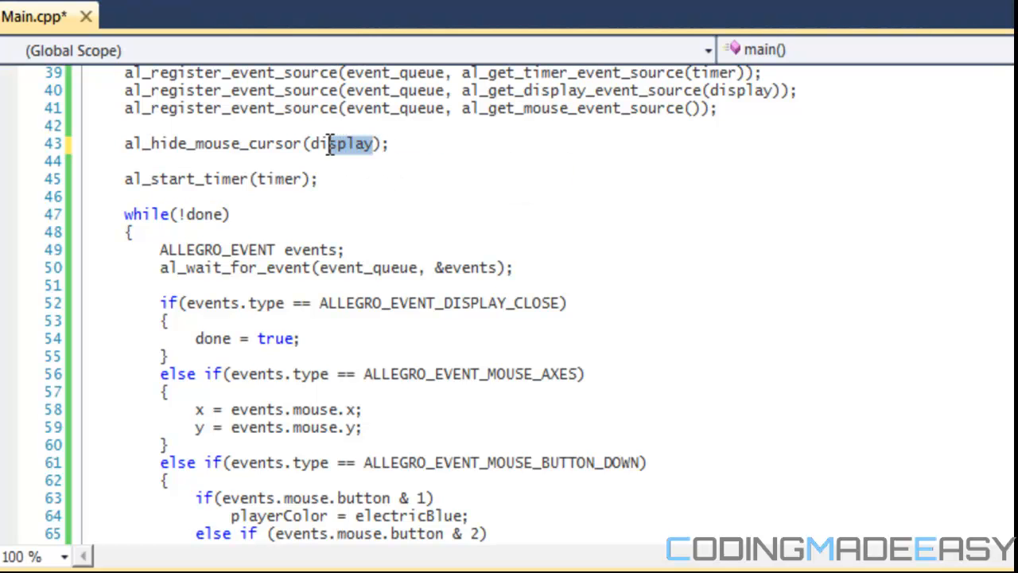
pyautogui.scroll(-3)
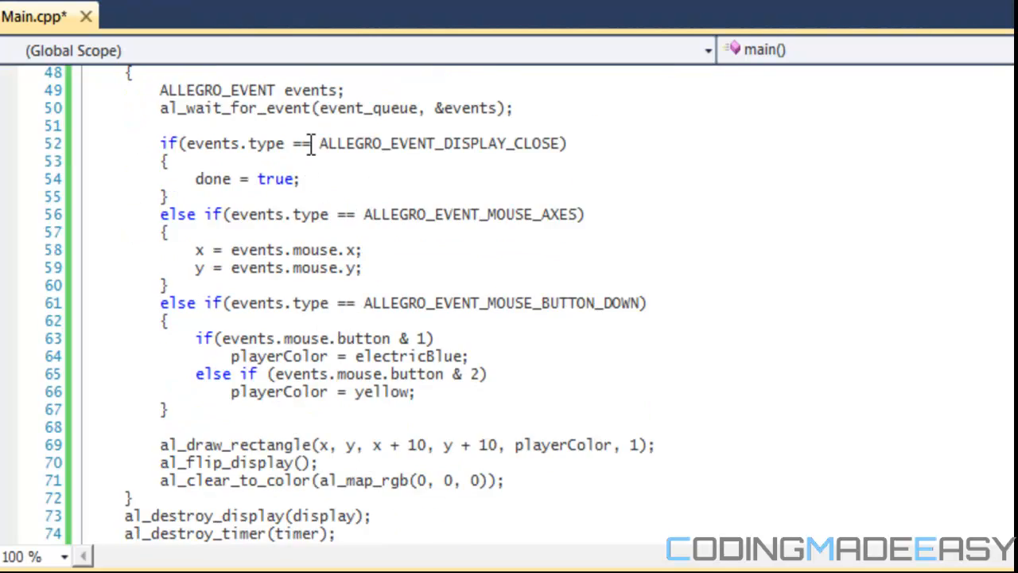
pyautogui.scroll(-3)
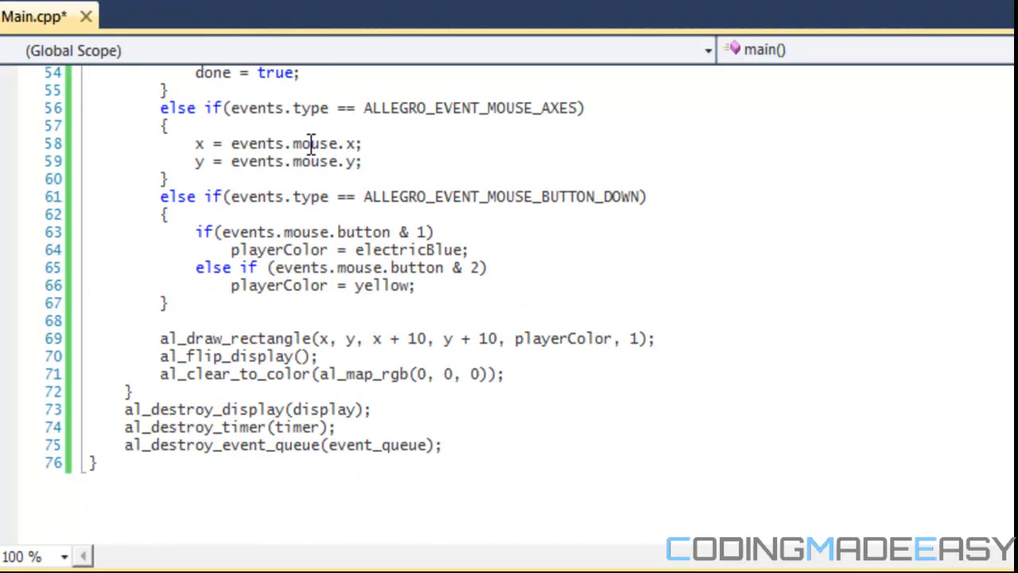
pyautogui.scroll(3)
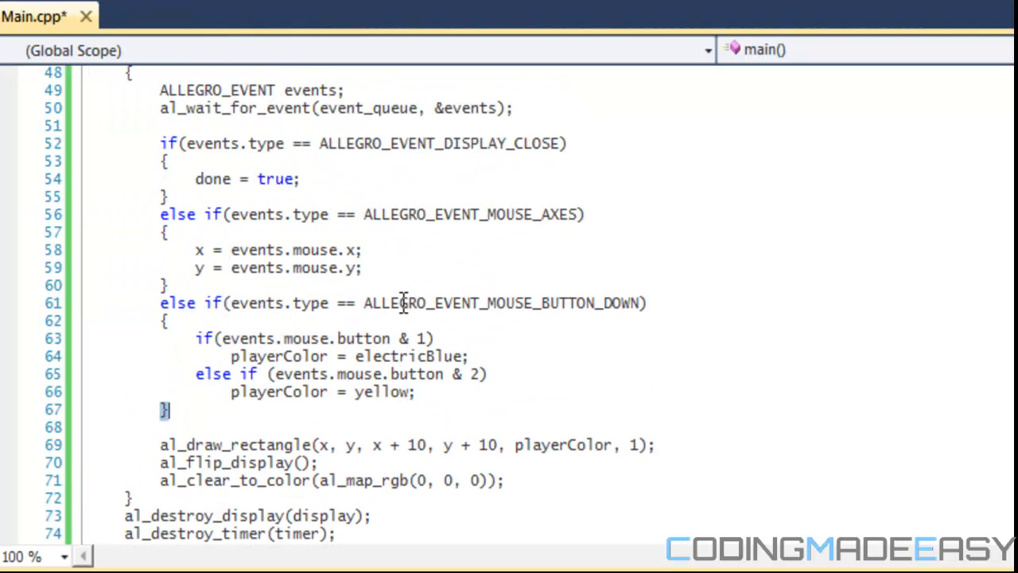
pyautogui.scroll(-3)
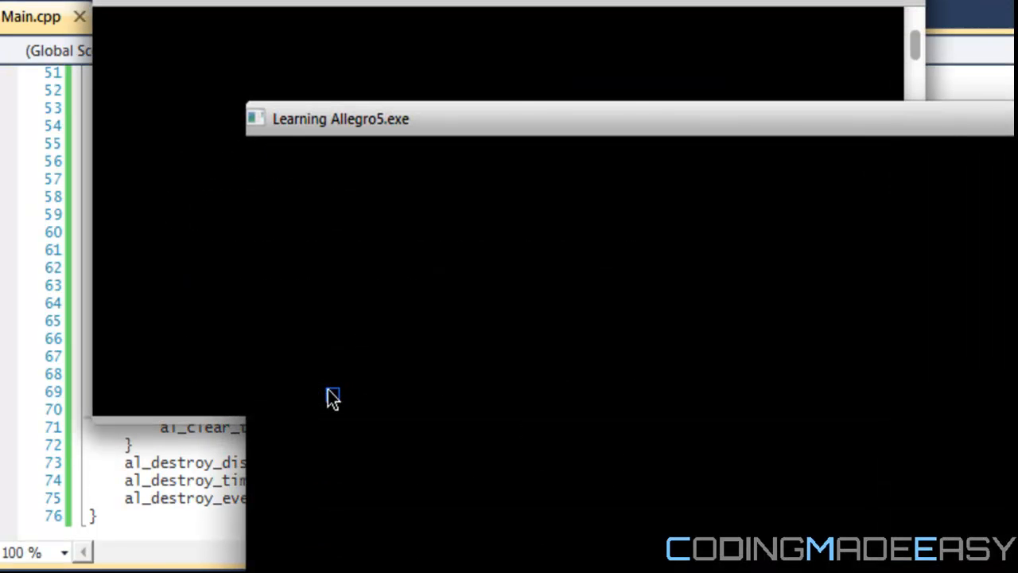
pyautogui.moveTo(329, 302)
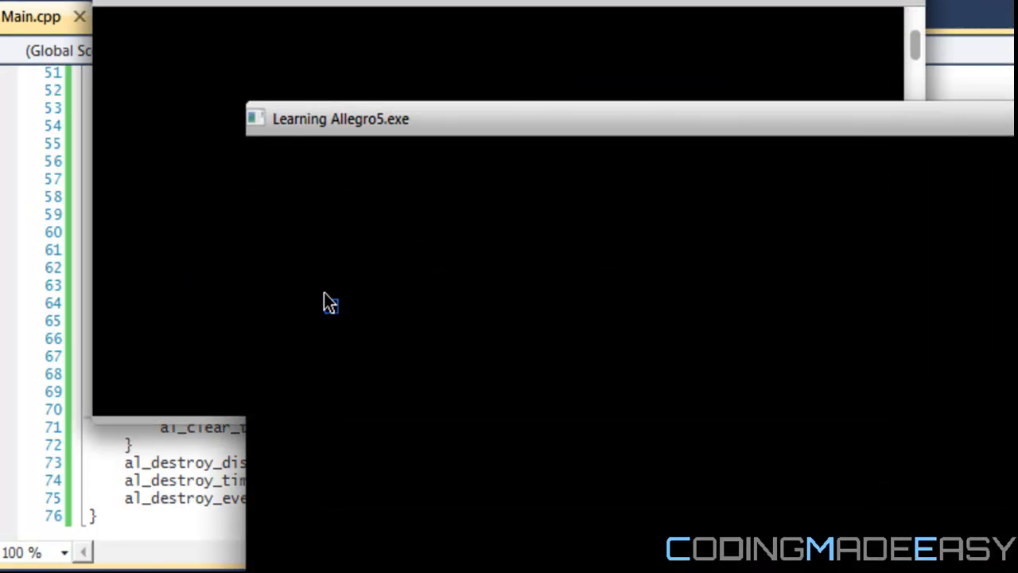
pyautogui.moveTo(364, 253)
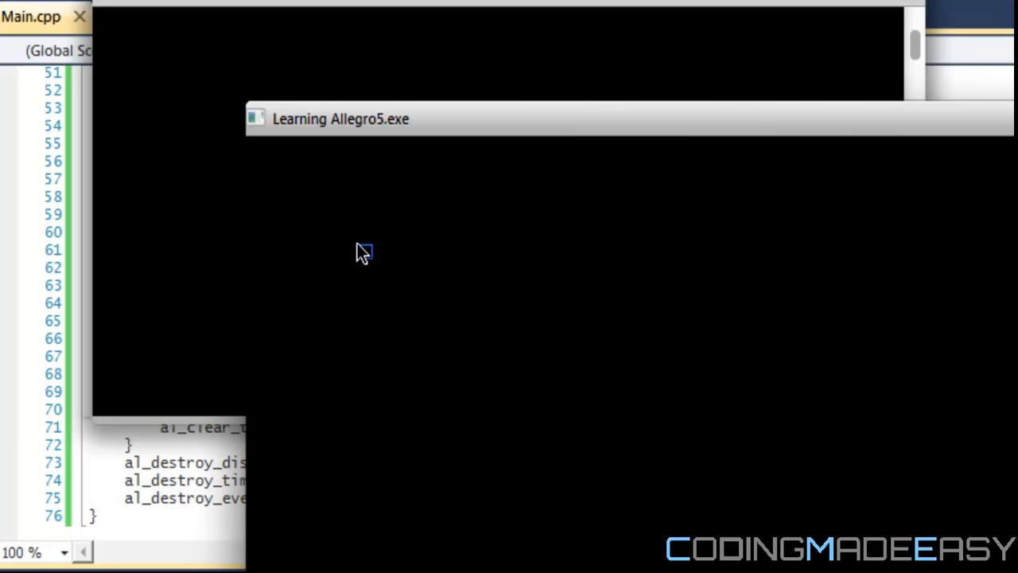
pyautogui.moveTo(456, 265)
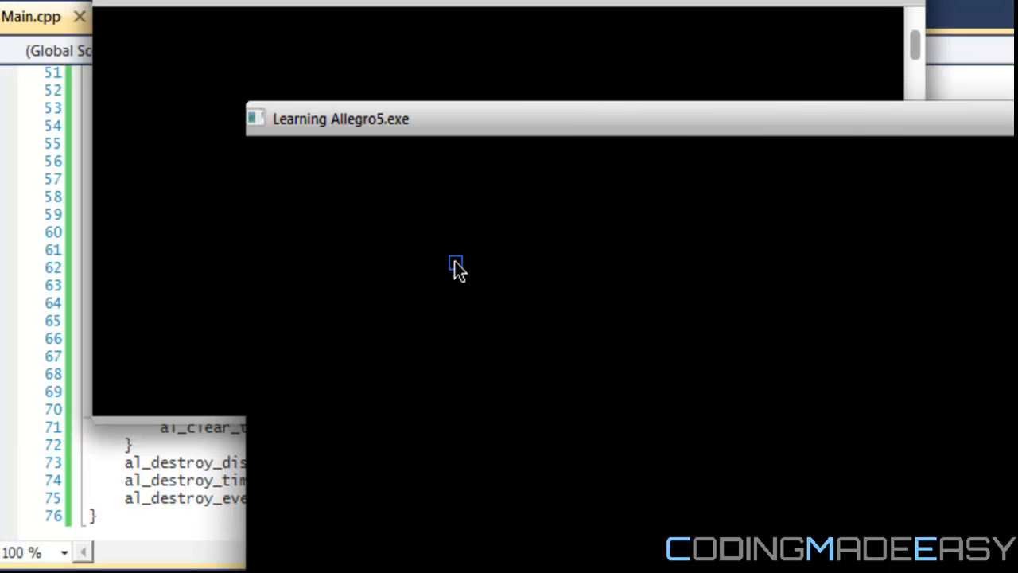
pyautogui.moveTo(388, 232)
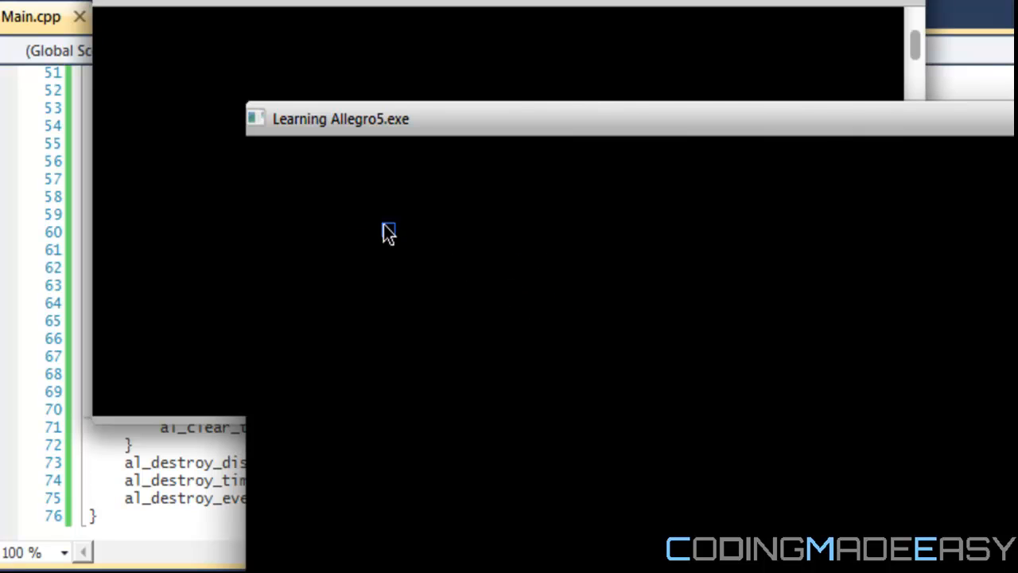
pyautogui.moveTo(682, 341)
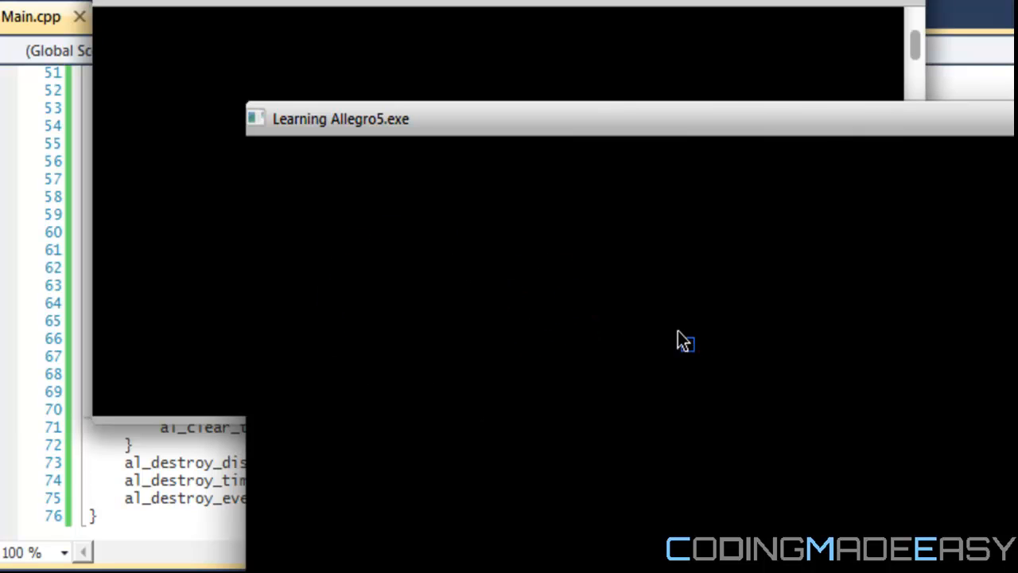
pyautogui.moveTo(447, 336)
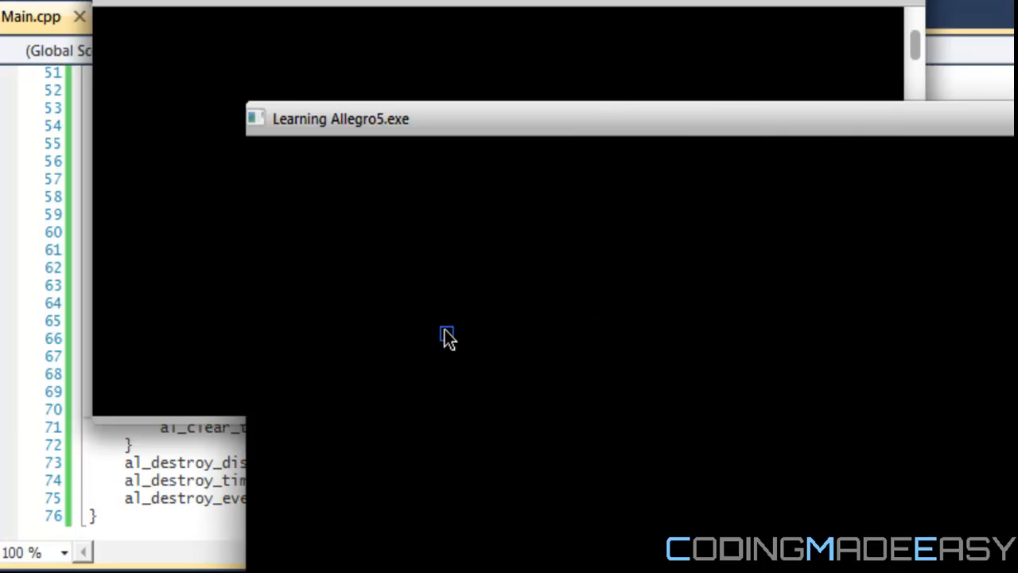
pyautogui.moveTo(685, 310)
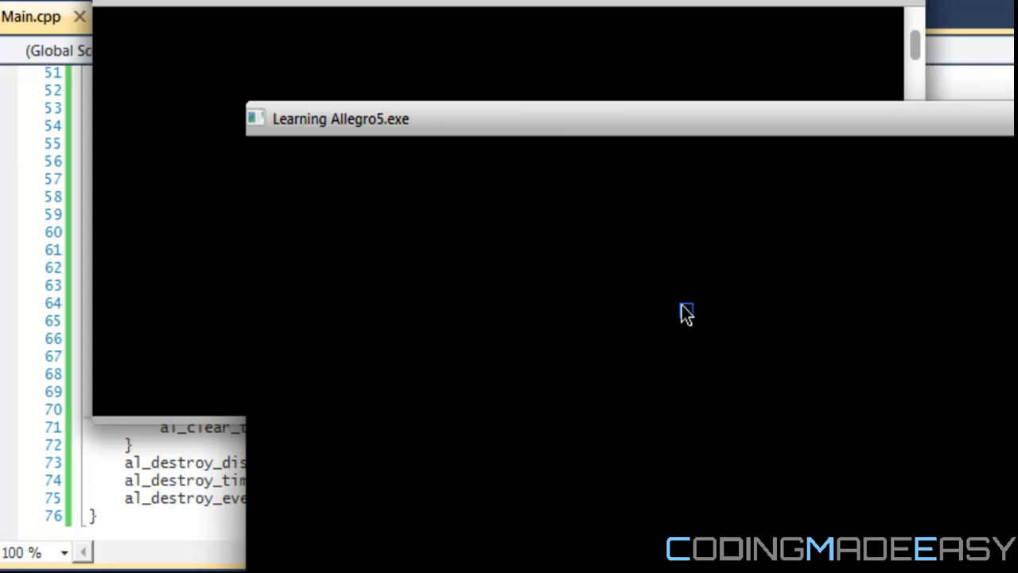
pyautogui.moveTo(520, 312)
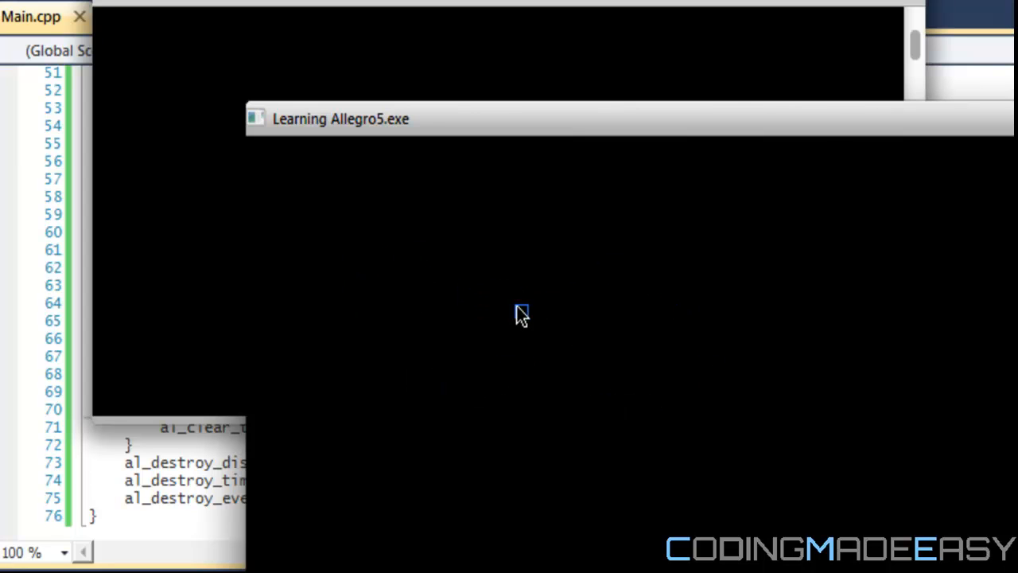
pyautogui.moveTo(523, 302)
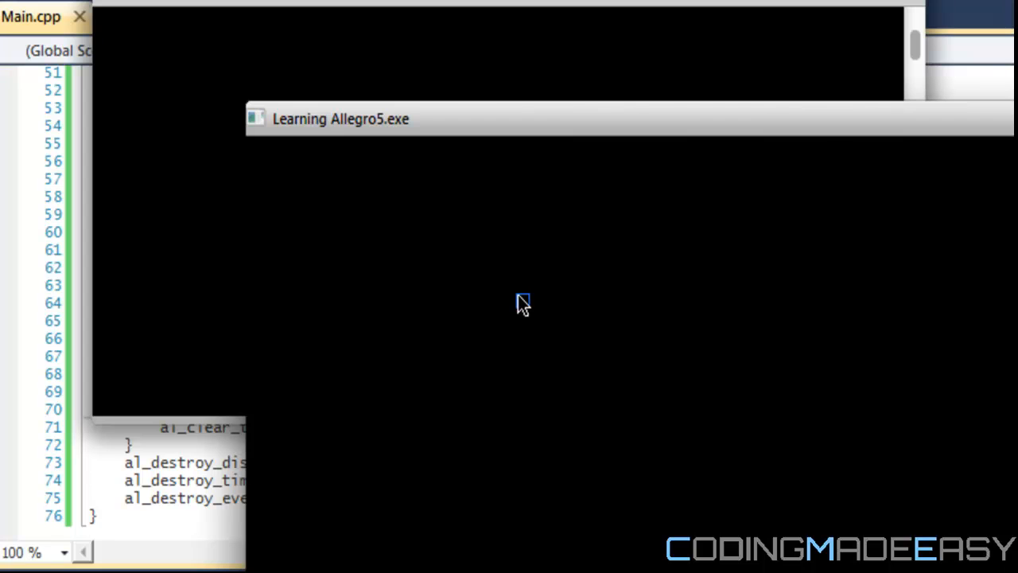